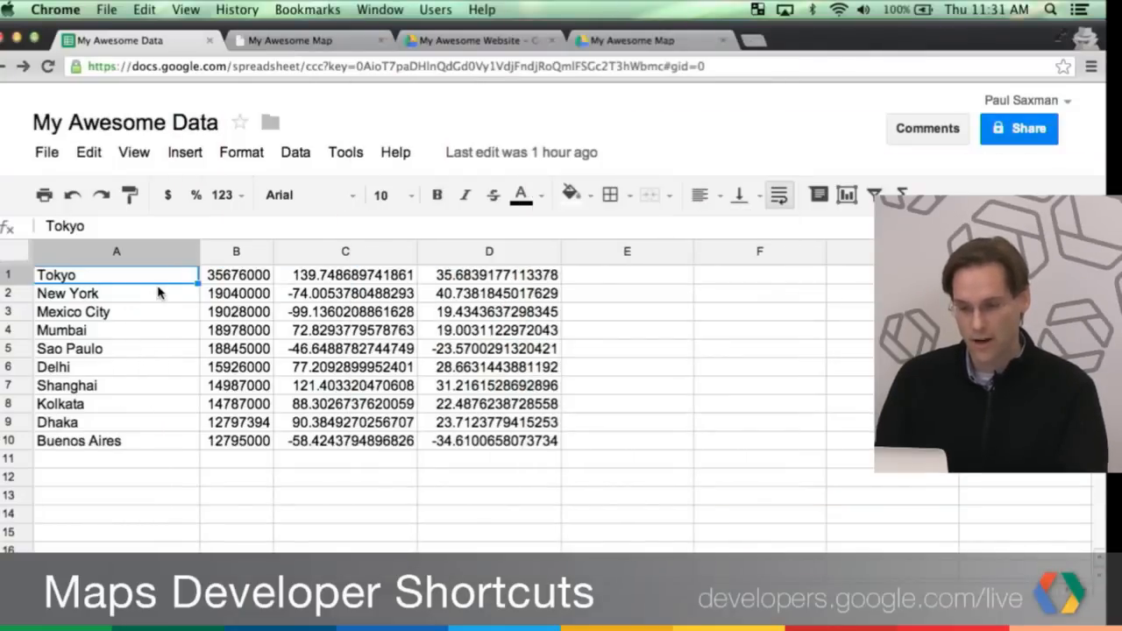
{"action": "mouse_move", "coordinate": [231, 319]}
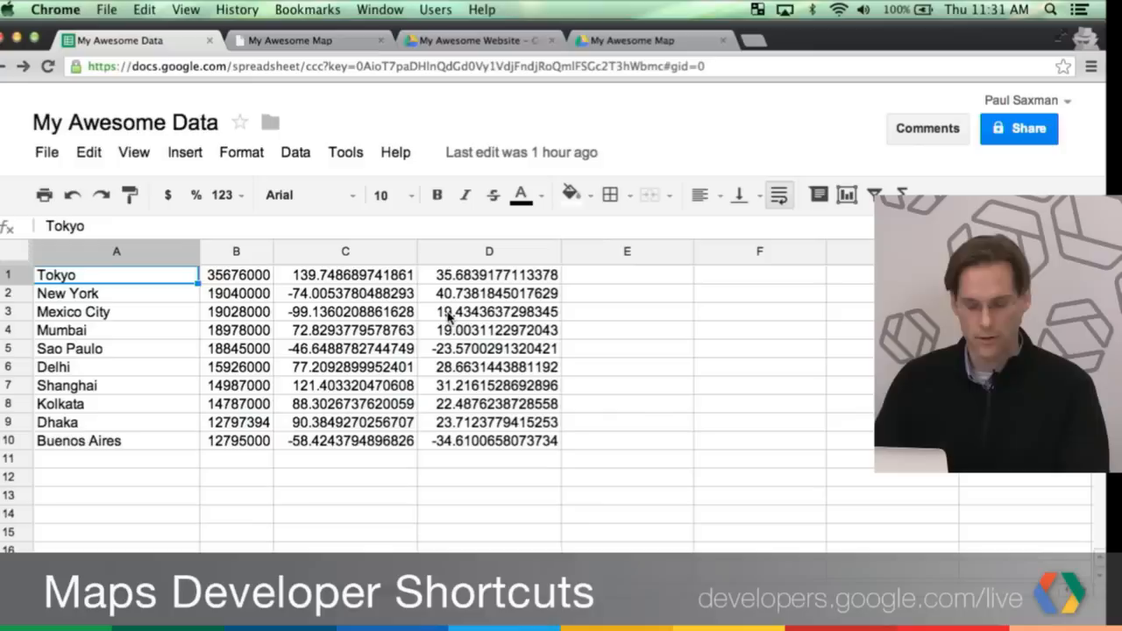
{"action": "mouse_move", "coordinate": [417, 322]}
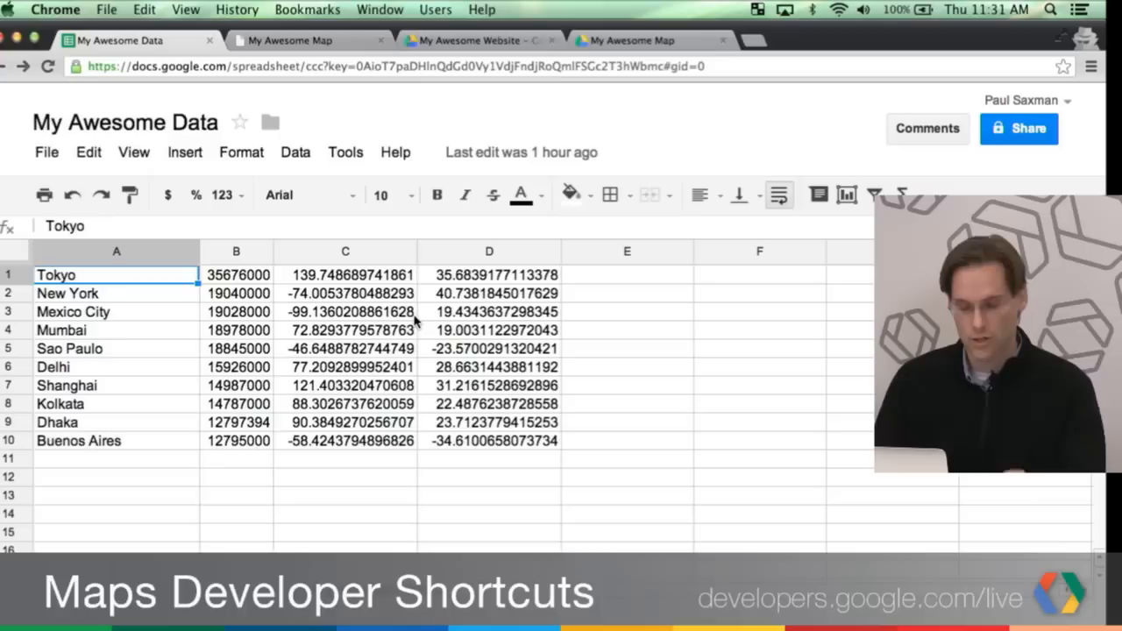
{"action": "mouse_move", "coordinate": [308, 195]}
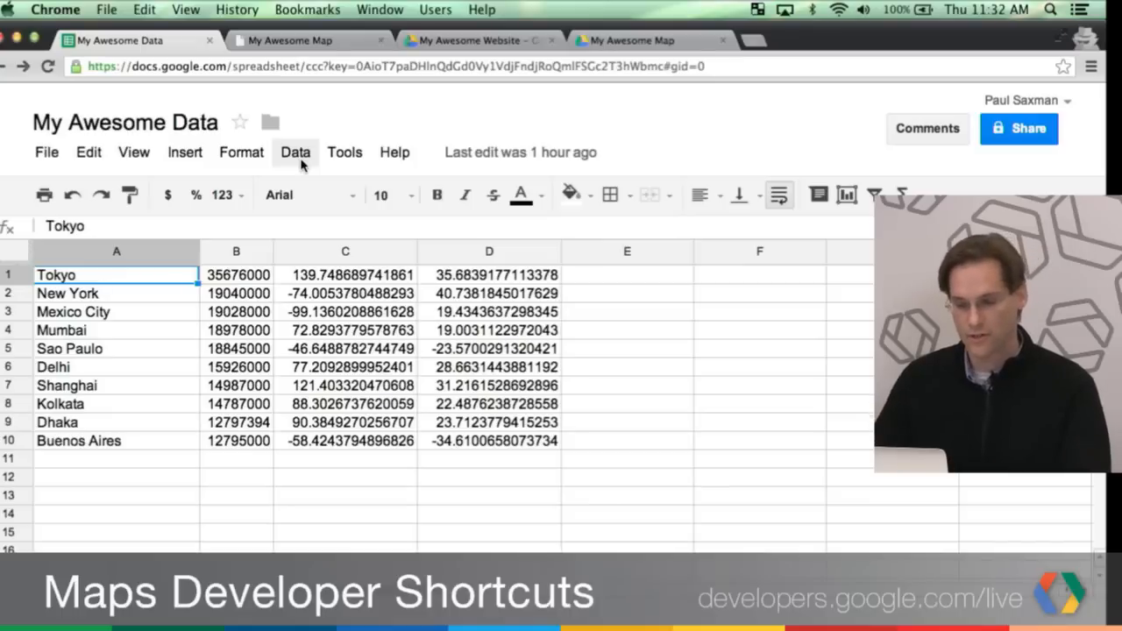
{"action": "mouse_move", "coordinate": [344, 151]}
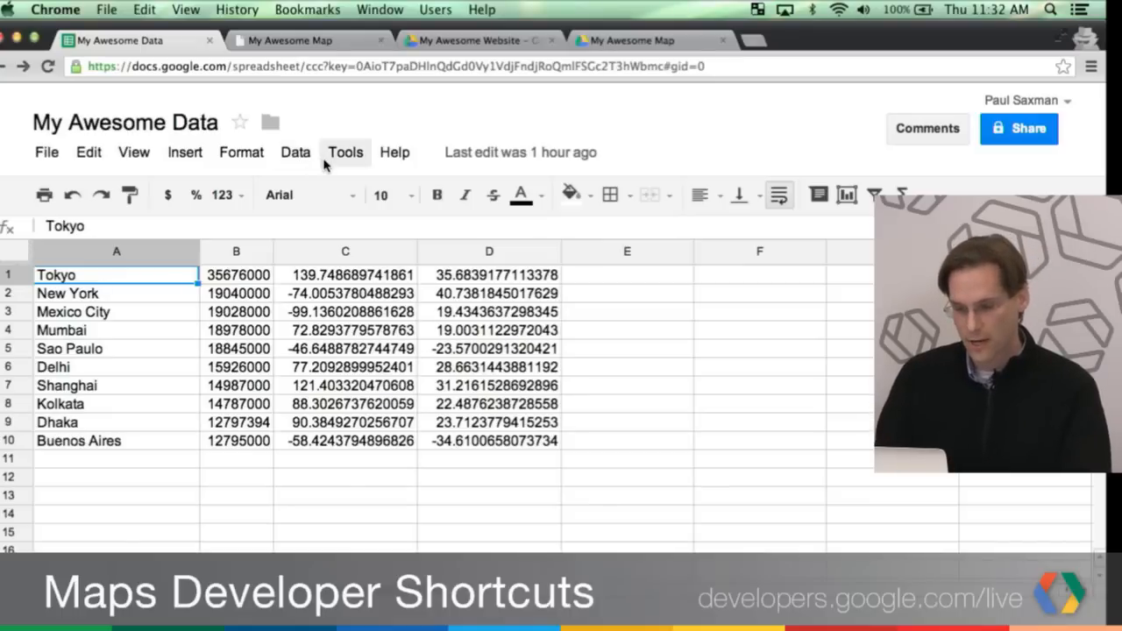
Show the Script manager listing doGet and testDoGet from the JSON Output script
{"action": "left_click", "coordinate": [343, 151]}
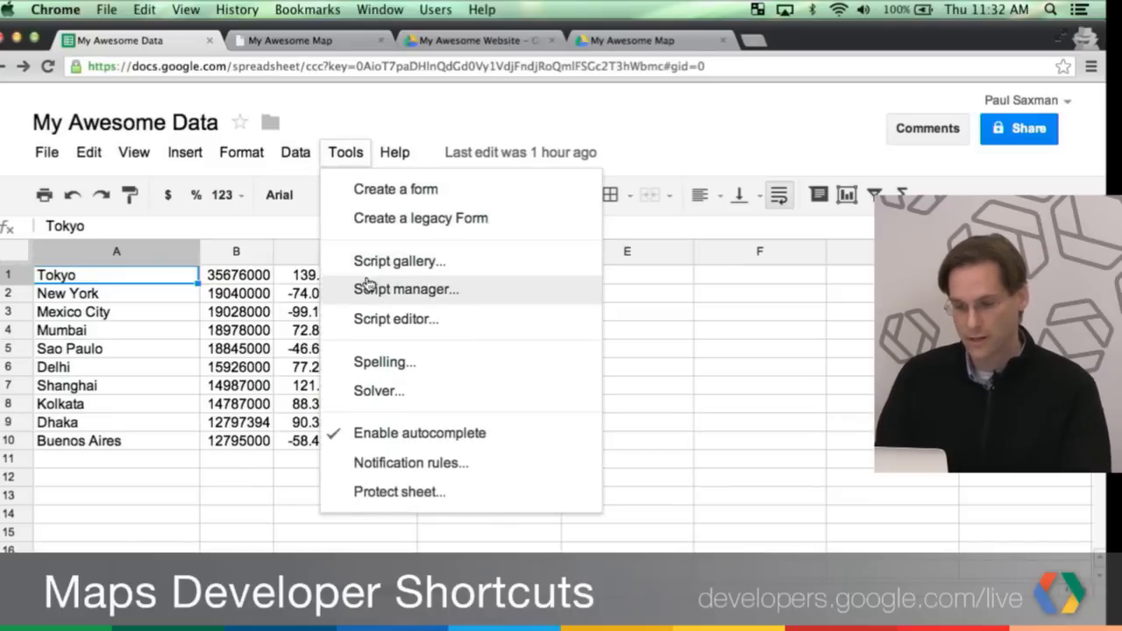
{"action": "left_click", "coordinate": [406, 287]}
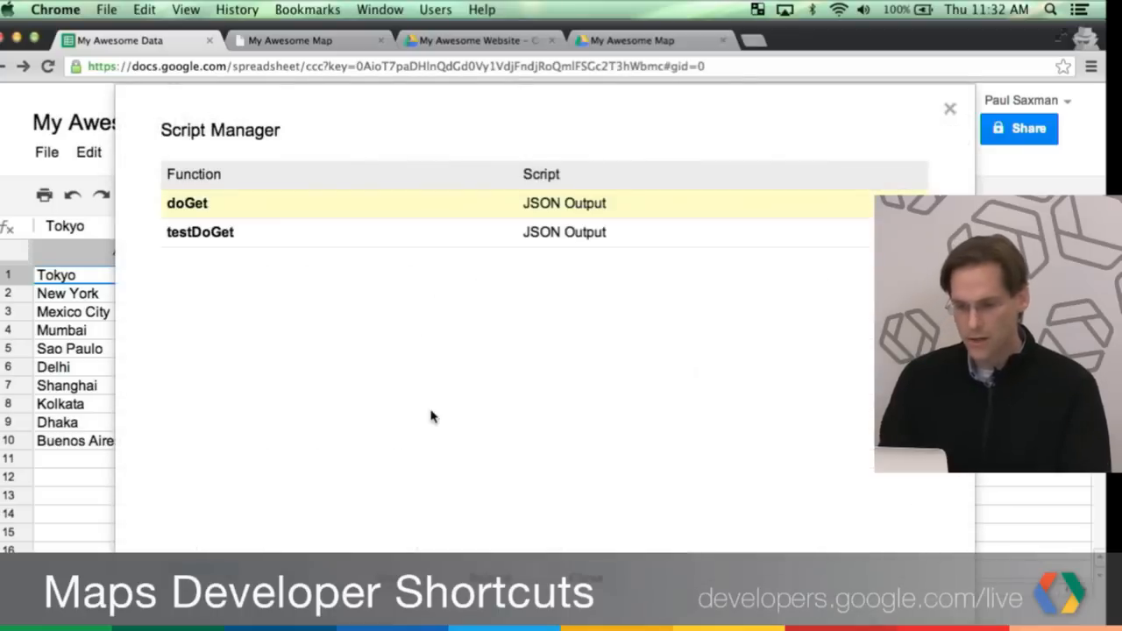
{"action": "mouse_move", "coordinate": [375, 533]}
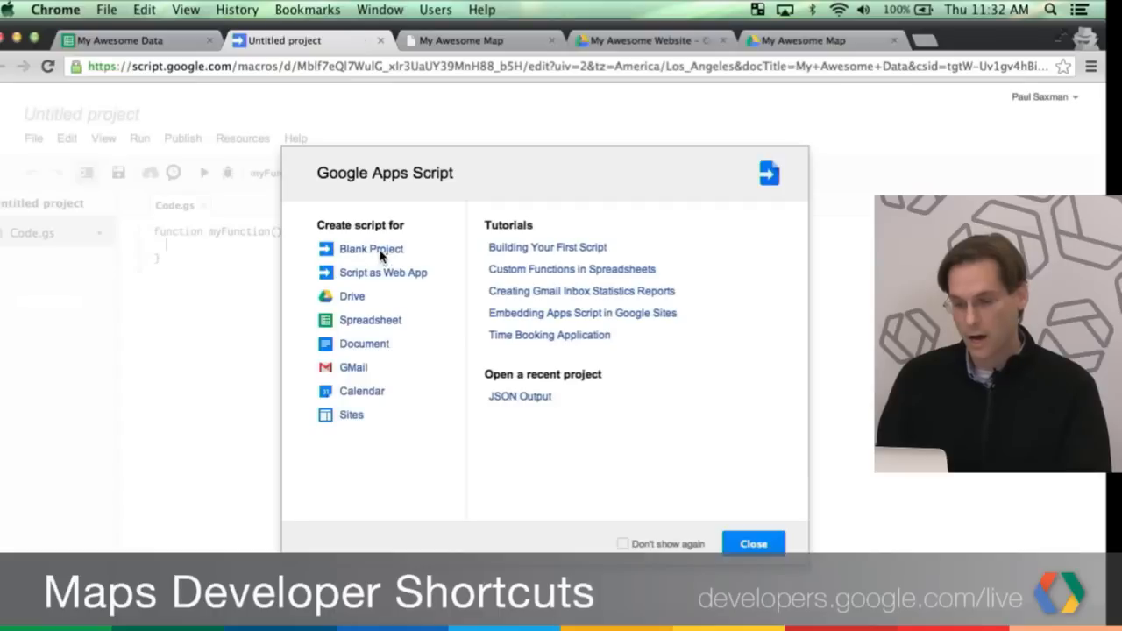
{"action": "mouse_move", "coordinate": [377, 284]}
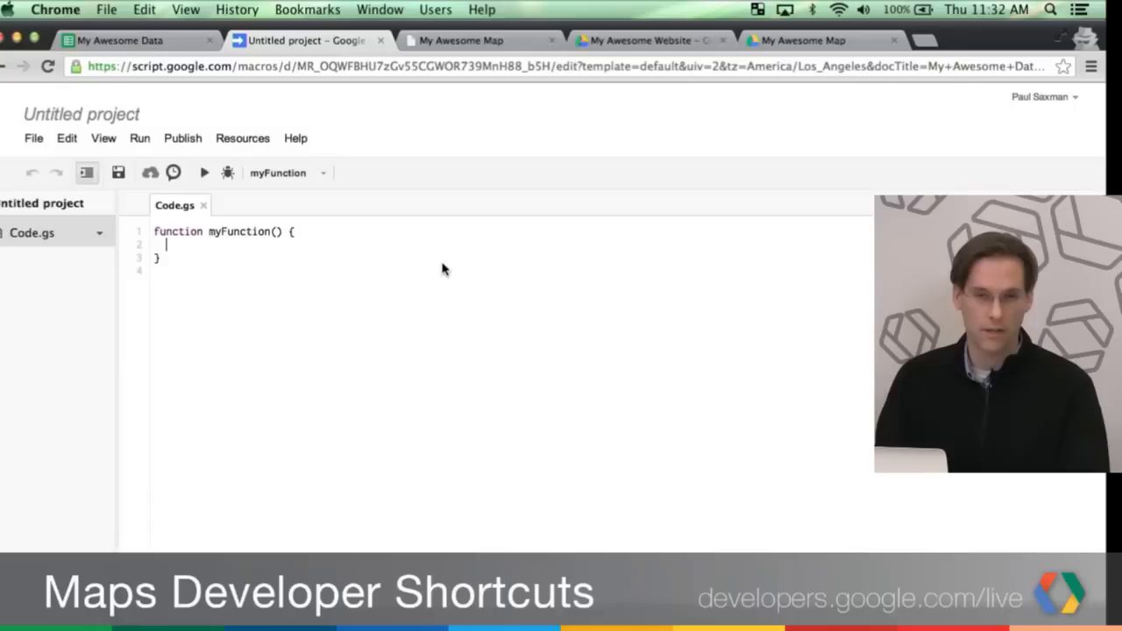
{"action": "mouse_move", "coordinate": [302, 156]}
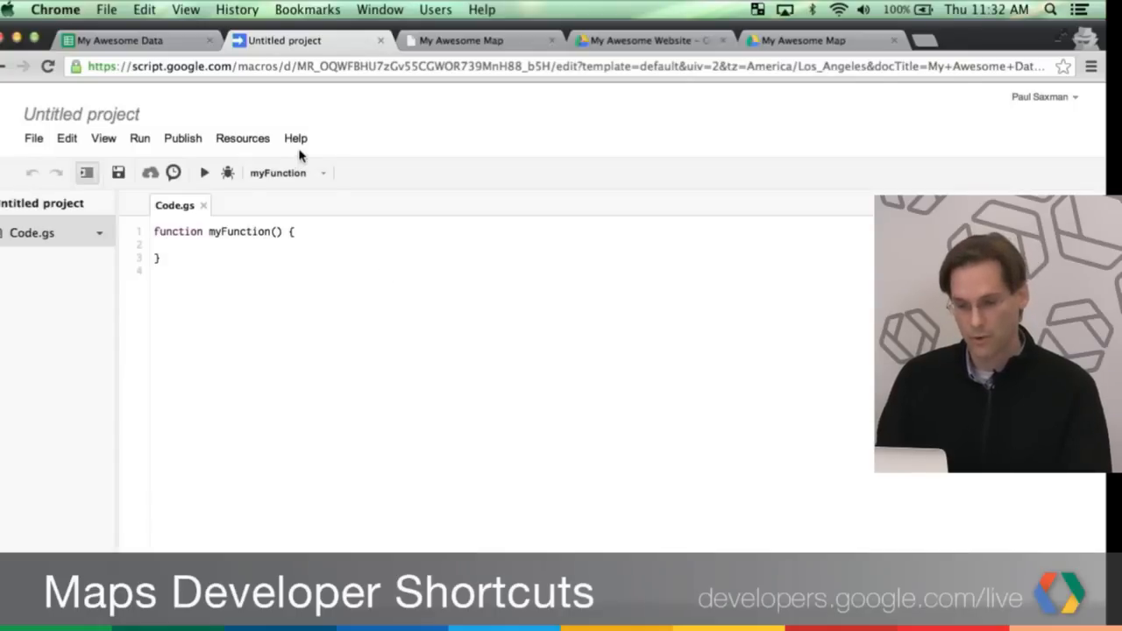
{"action": "mouse_move", "coordinate": [290, 305]}
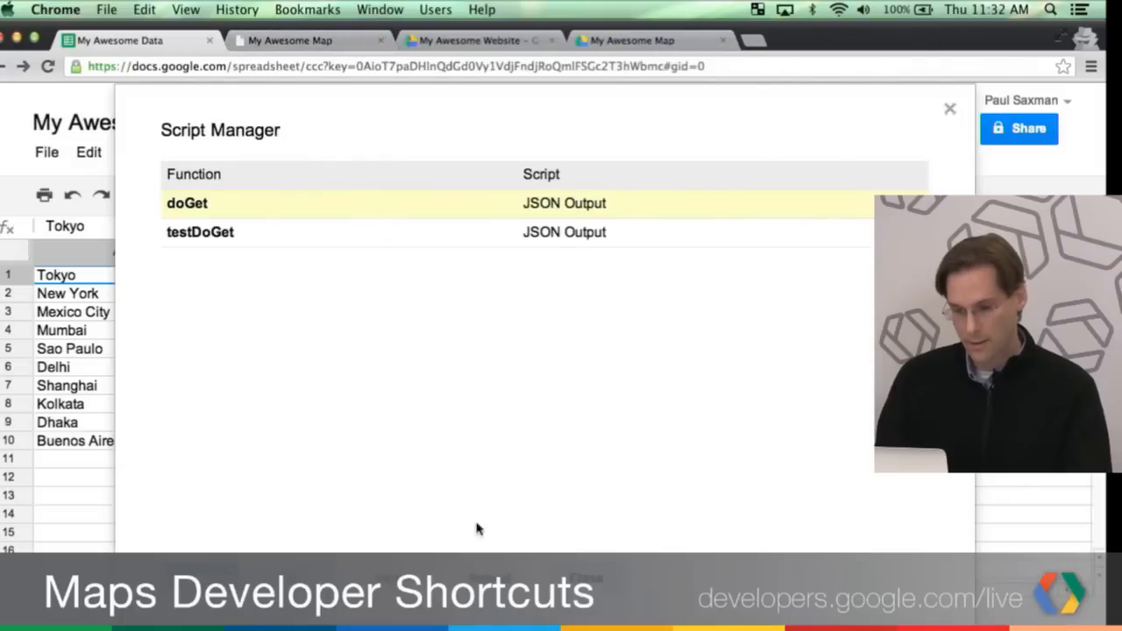
{"action": "mouse_move", "coordinate": [291, 524]}
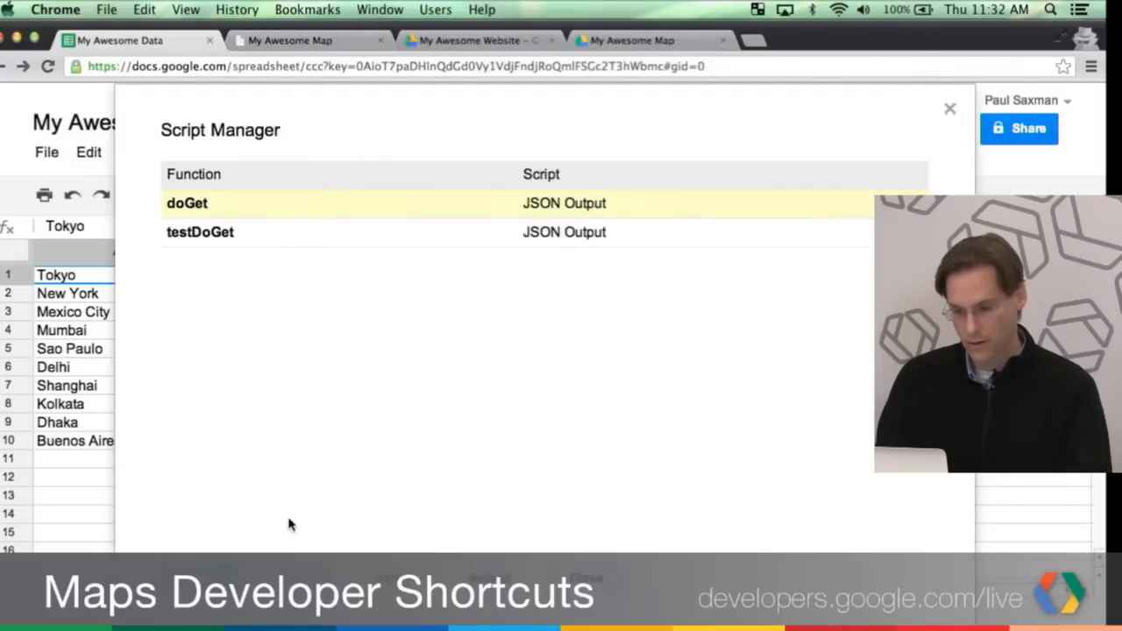
Bring up the JSON Output script code, then return to the My Awesome Data spreadsheet
{"action": "left_click", "coordinate": [564, 204]}
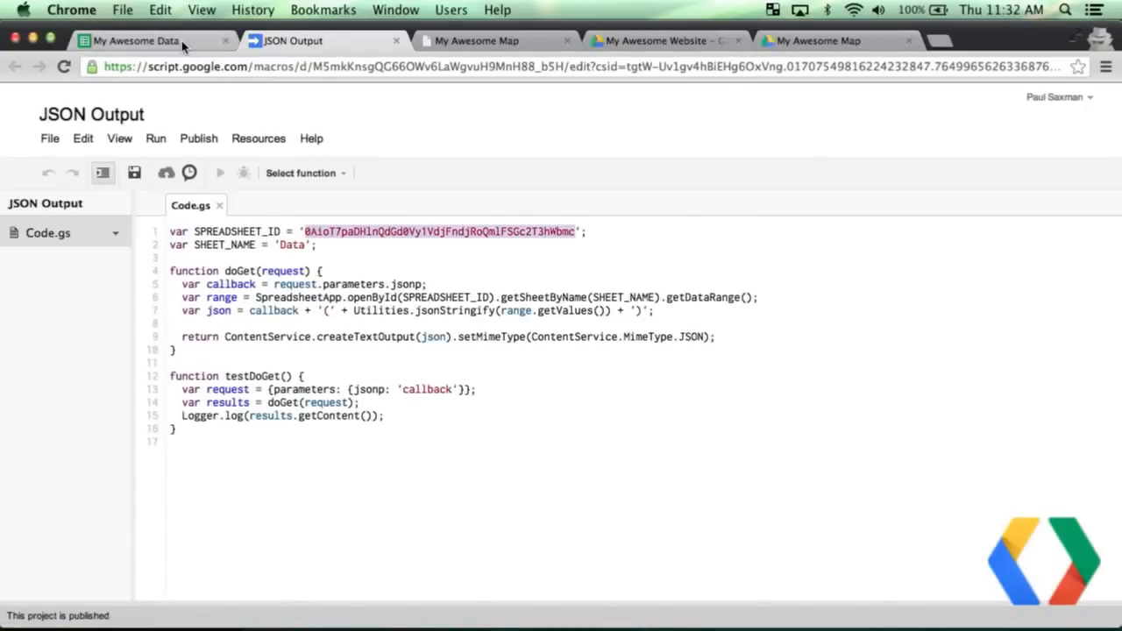
{"action": "left_click", "coordinate": [131, 40]}
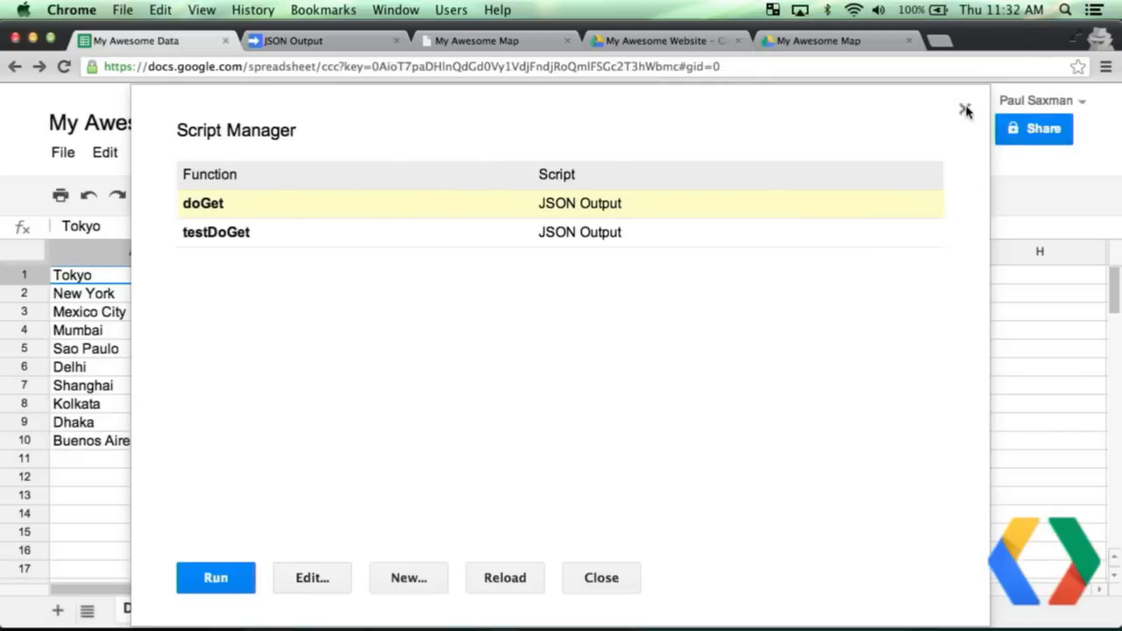
{"action": "left_click", "coordinate": [599, 578]}
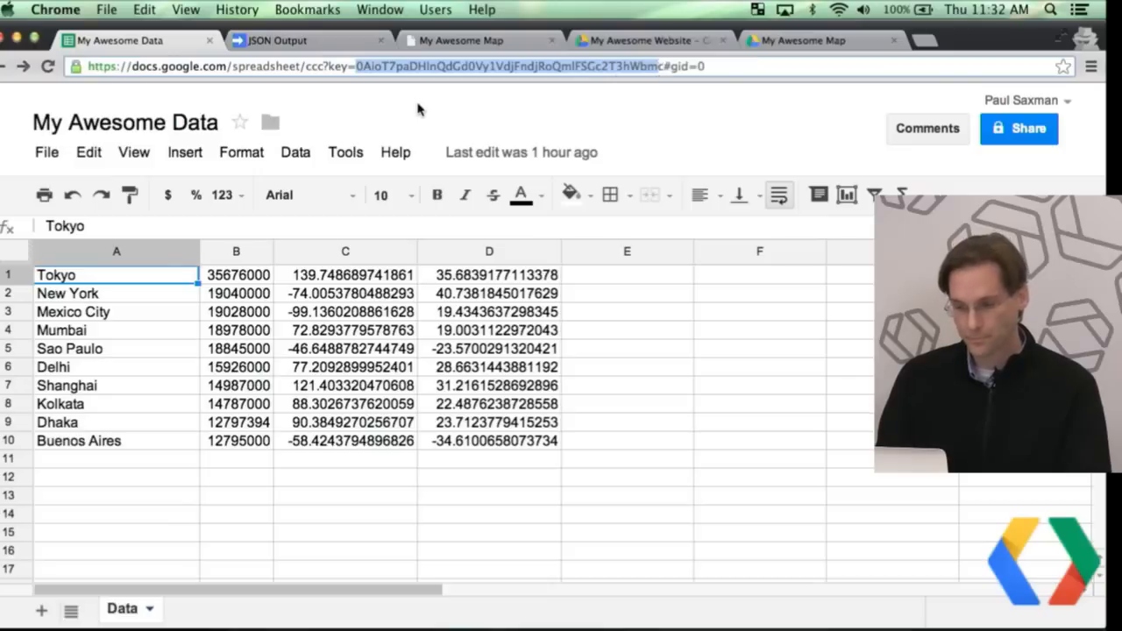
Compare SPREADSHEET_ID and SHEET_NAME in the code against the sheet's URL key and Data tab
{"action": "left_click", "coordinate": [289, 40]}
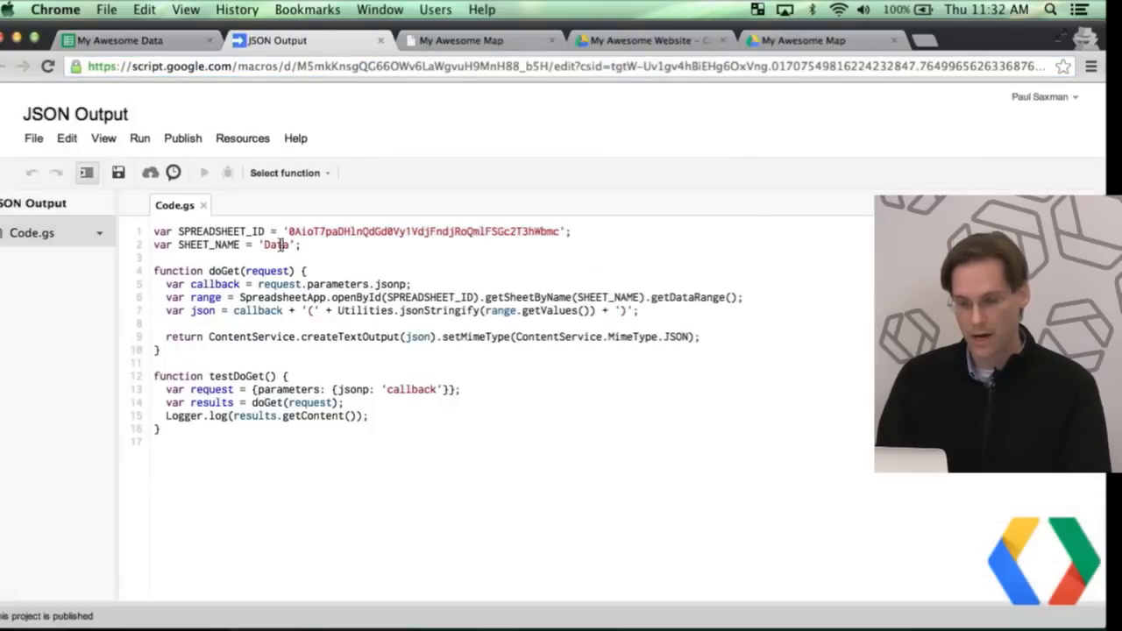
{"action": "left_click", "coordinate": [119, 40]}
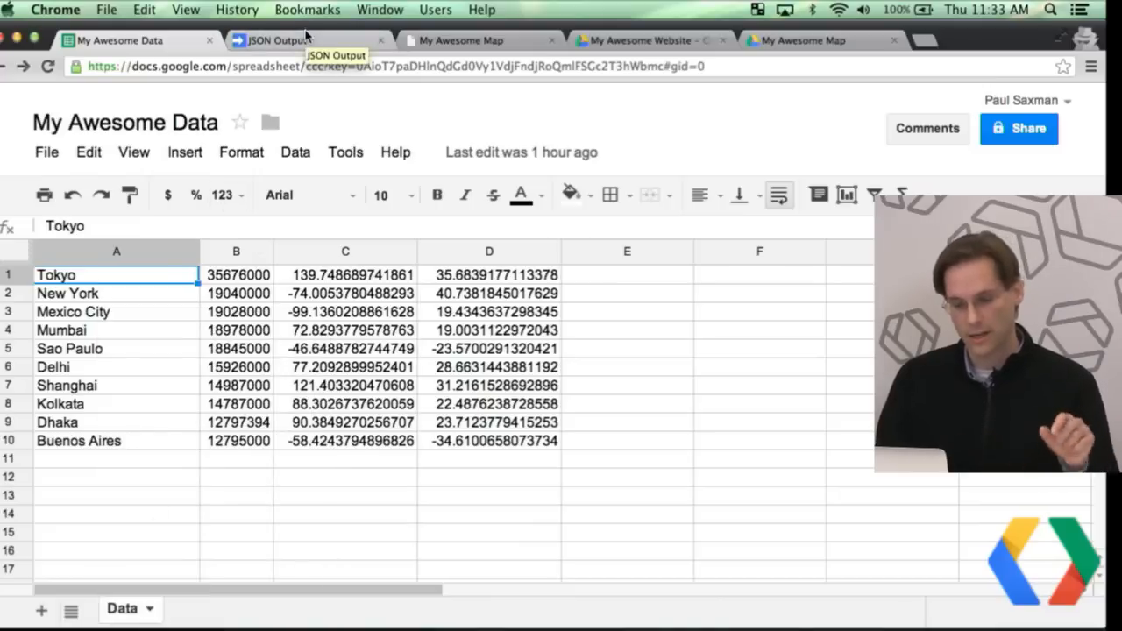
{"action": "left_click", "coordinate": [298, 40]}
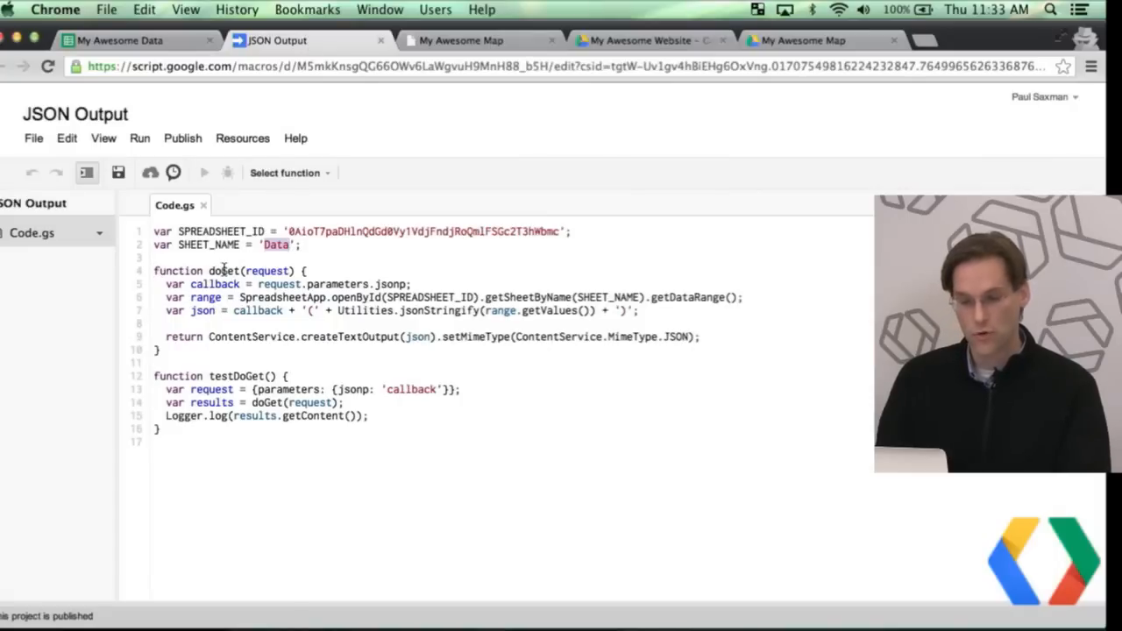
{"action": "double_click", "coordinate": [266, 270]}
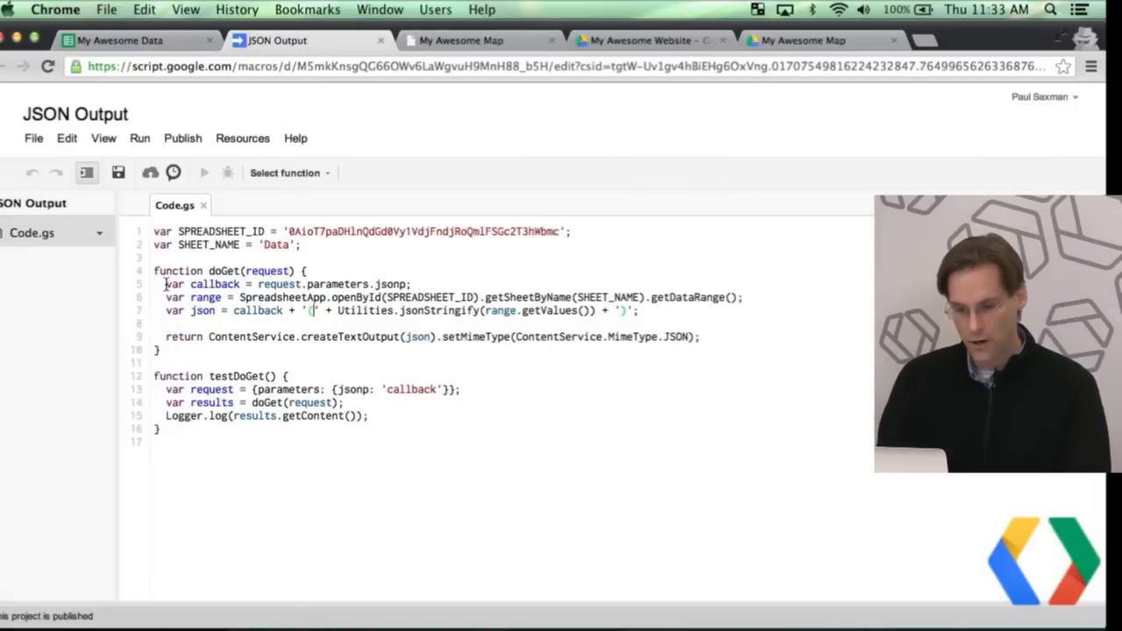
{"action": "triple_click", "coordinate": [284, 284]}
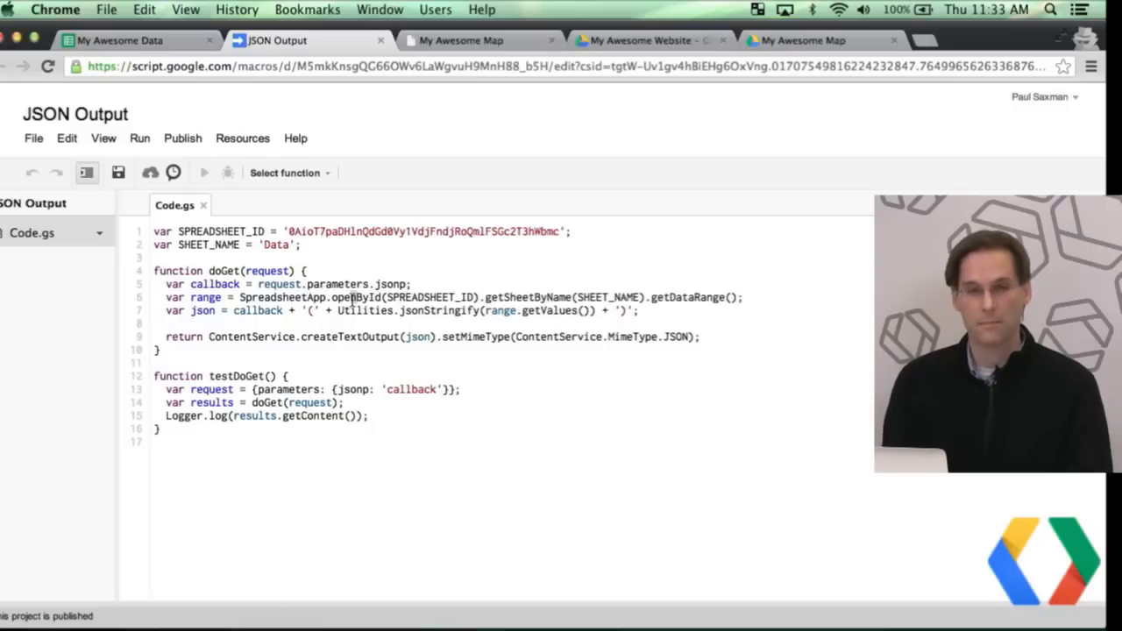
{"action": "double_click", "coordinate": [424, 231]}
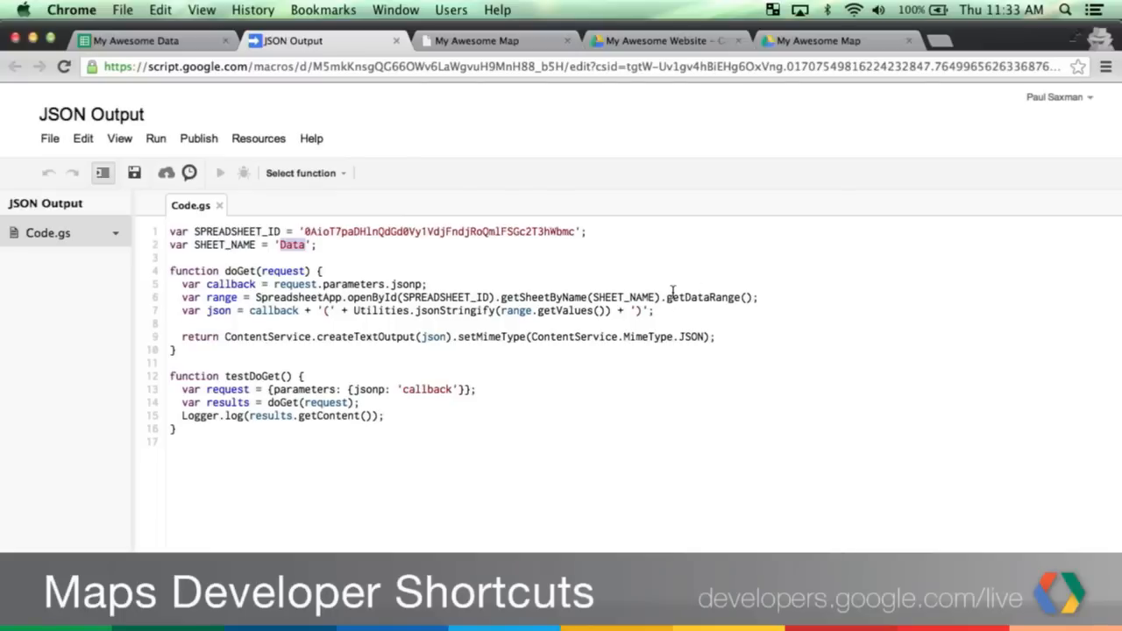
{"action": "mouse_move", "coordinate": [267, 284]}
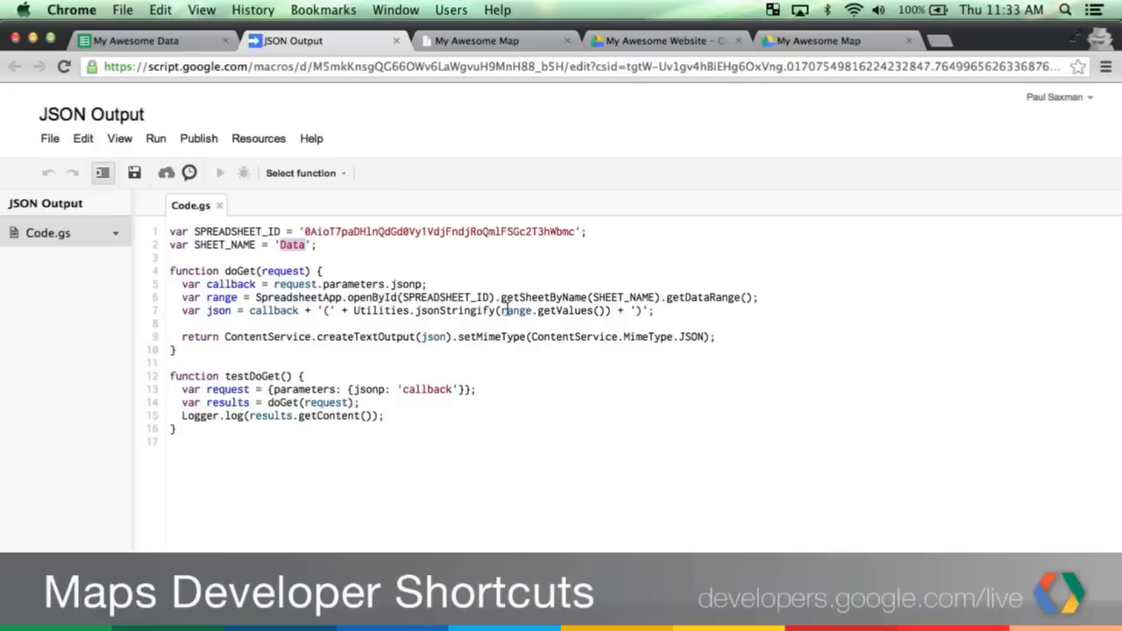
{"action": "double_click", "coordinate": [553, 310]}
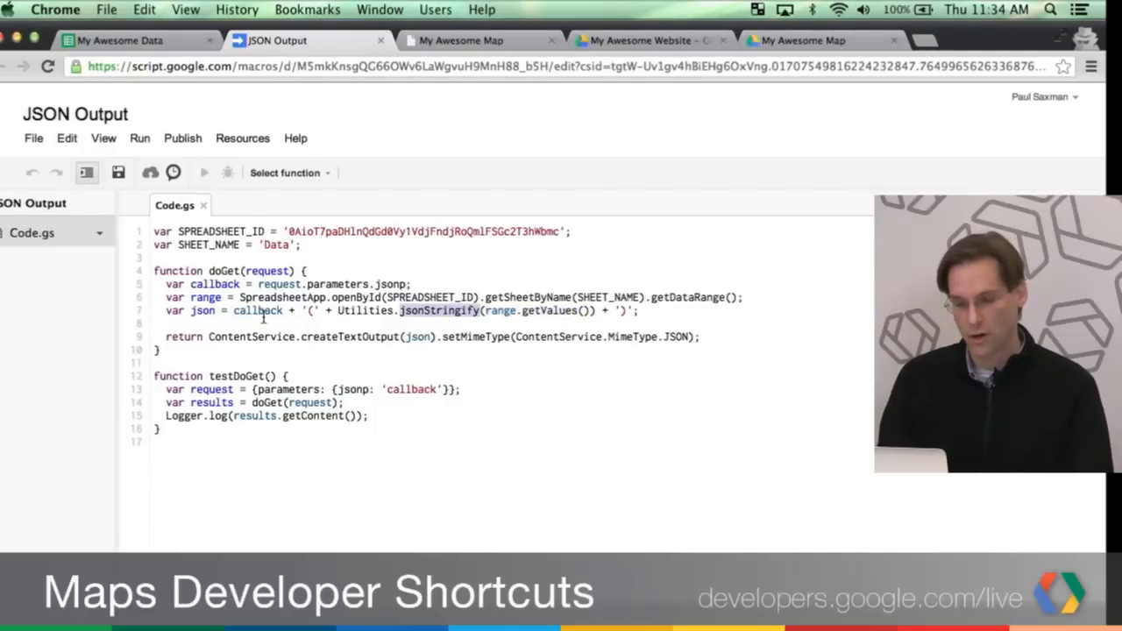
{"action": "double_click", "coordinate": [256, 310]}
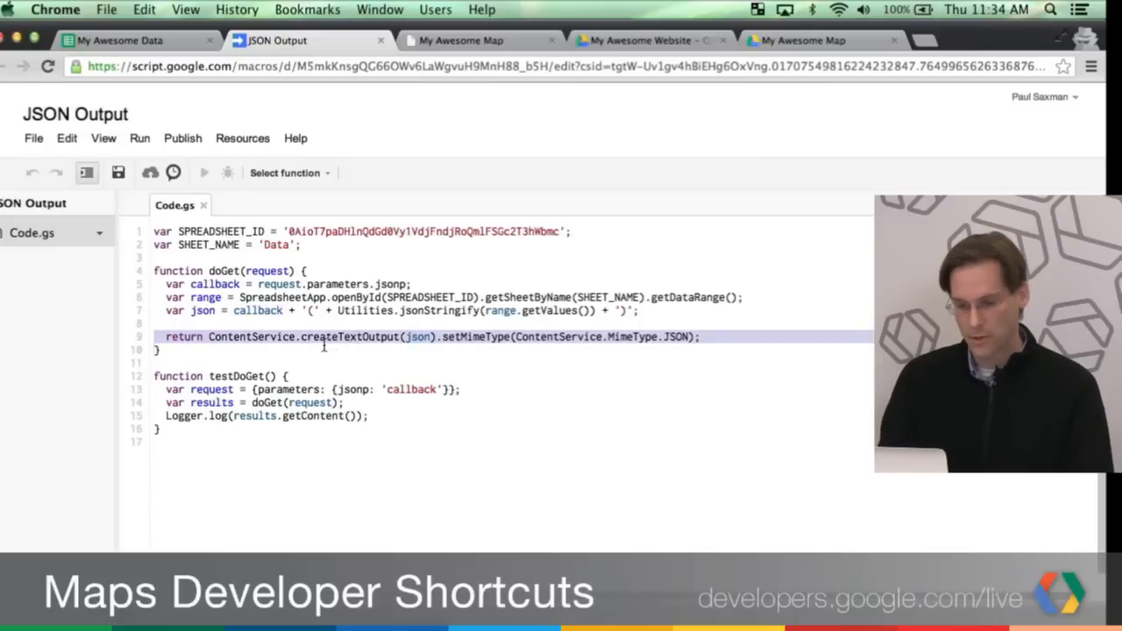
{"action": "left_click", "coordinate": [435, 336]}
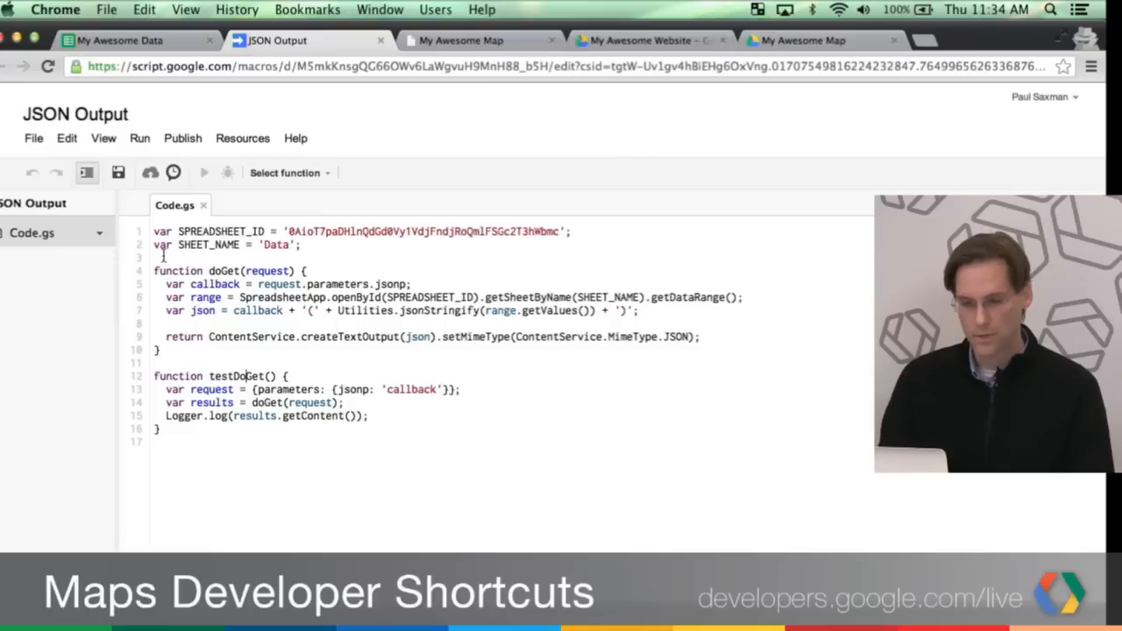
Review saved project versions 5, 4 and 3 in Manage versions, then close the list
{"action": "left_click", "coordinate": [34, 137]}
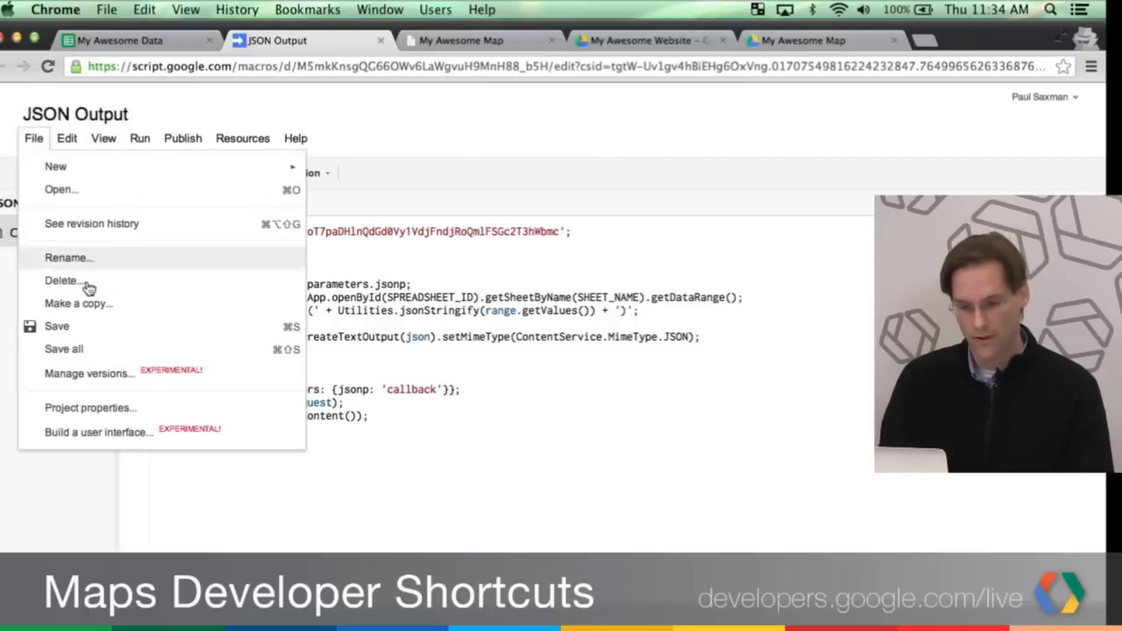
{"action": "left_click", "coordinate": [88, 372]}
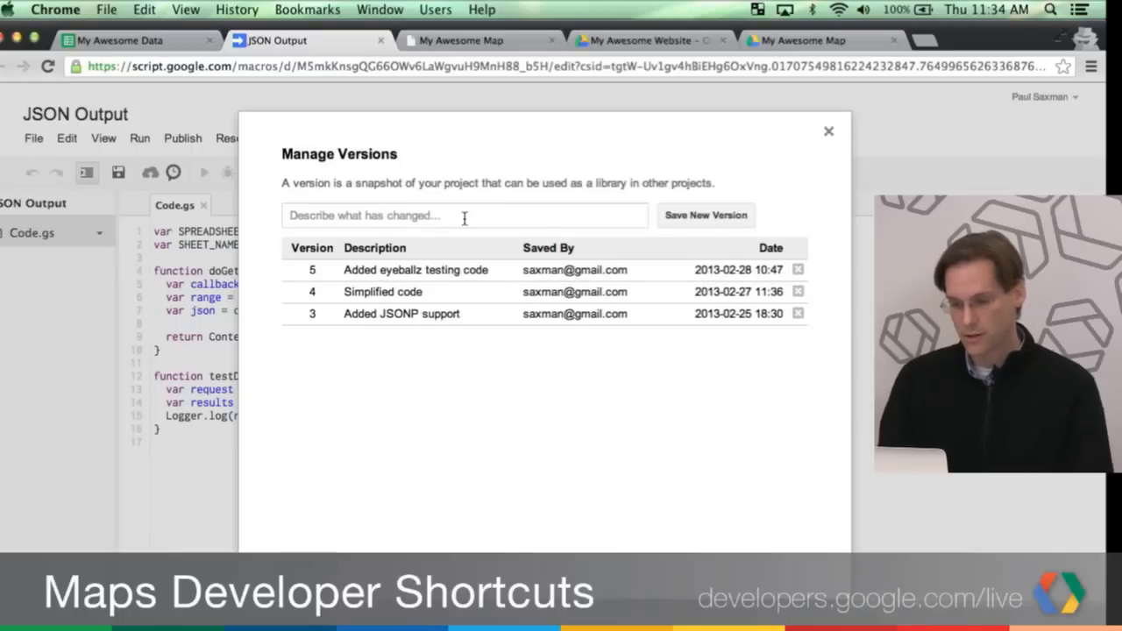
{"action": "left_click", "coordinate": [465, 215]}
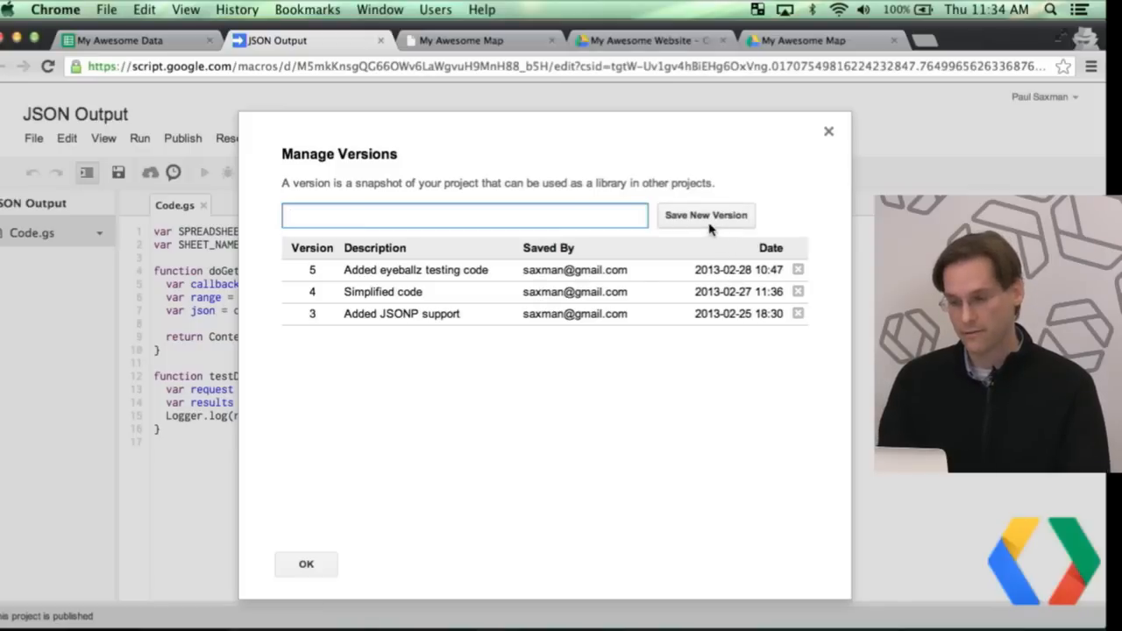
{"action": "mouse_move", "coordinate": [512, 246]}
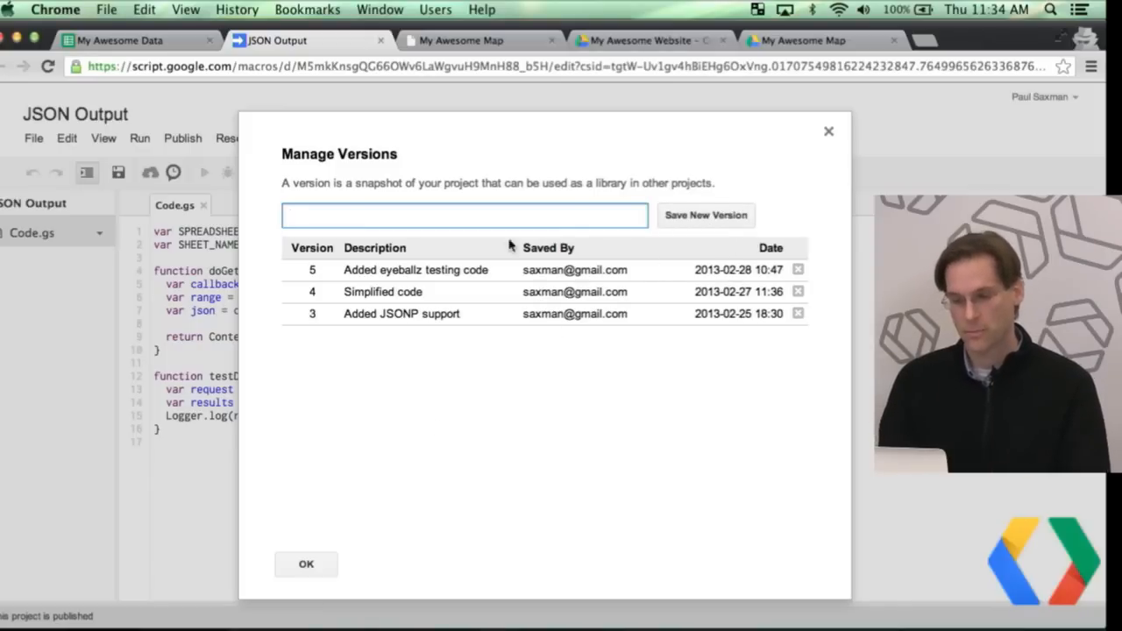
{"action": "mouse_move", "coordinate": [357, 350]}
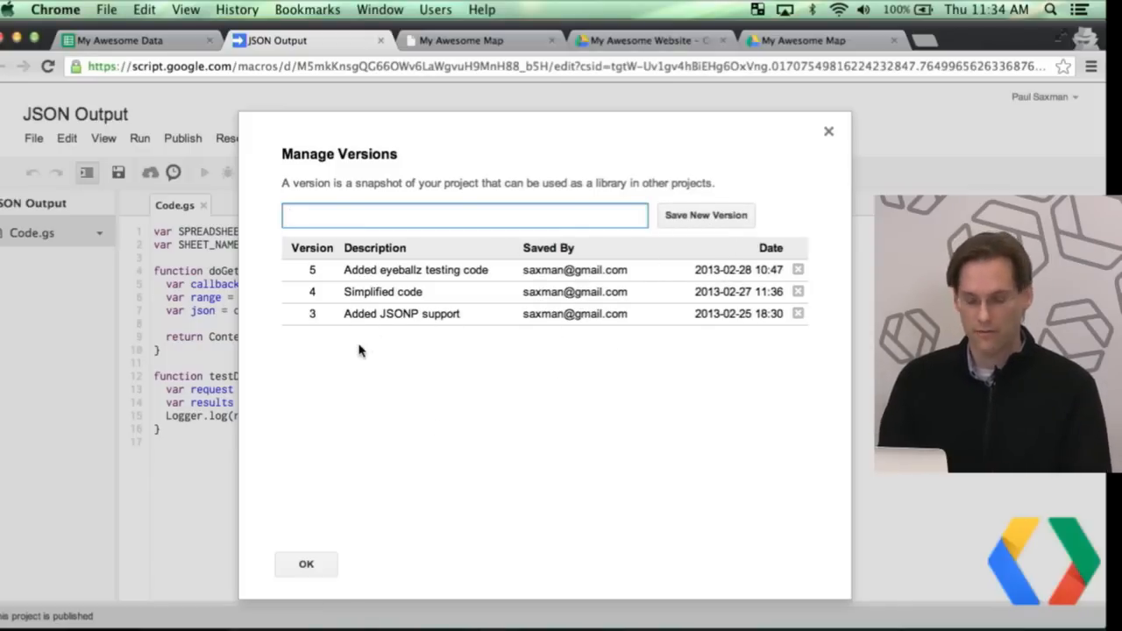
{"action": "mouse_move", "coordinate": [833, 132]}
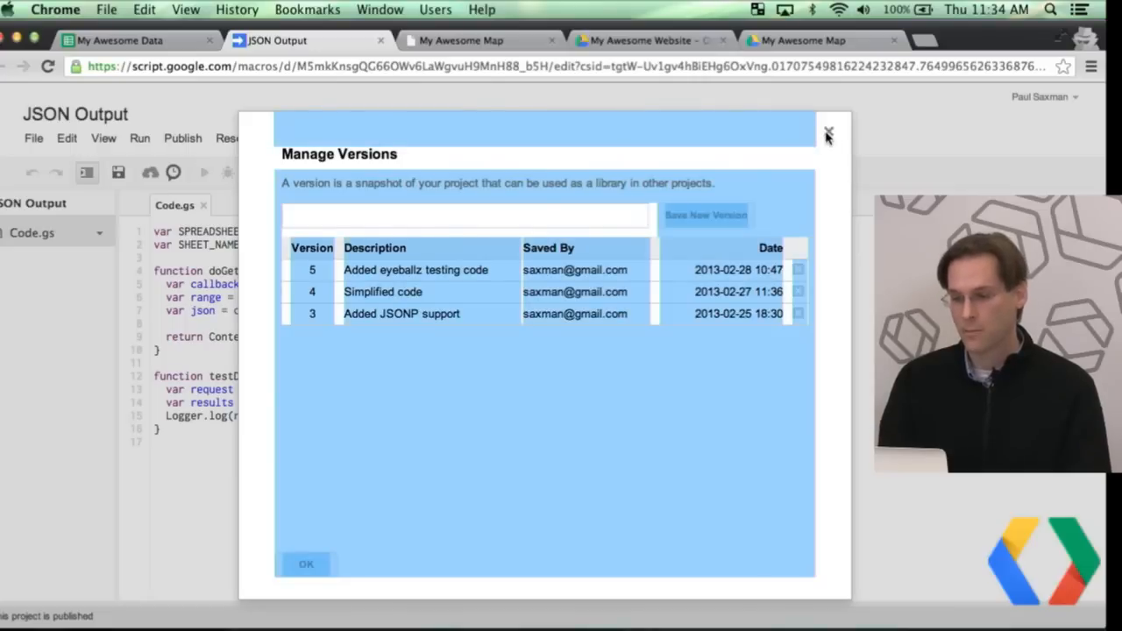
{"action": "left_click", "coordinate": [828, 133]}
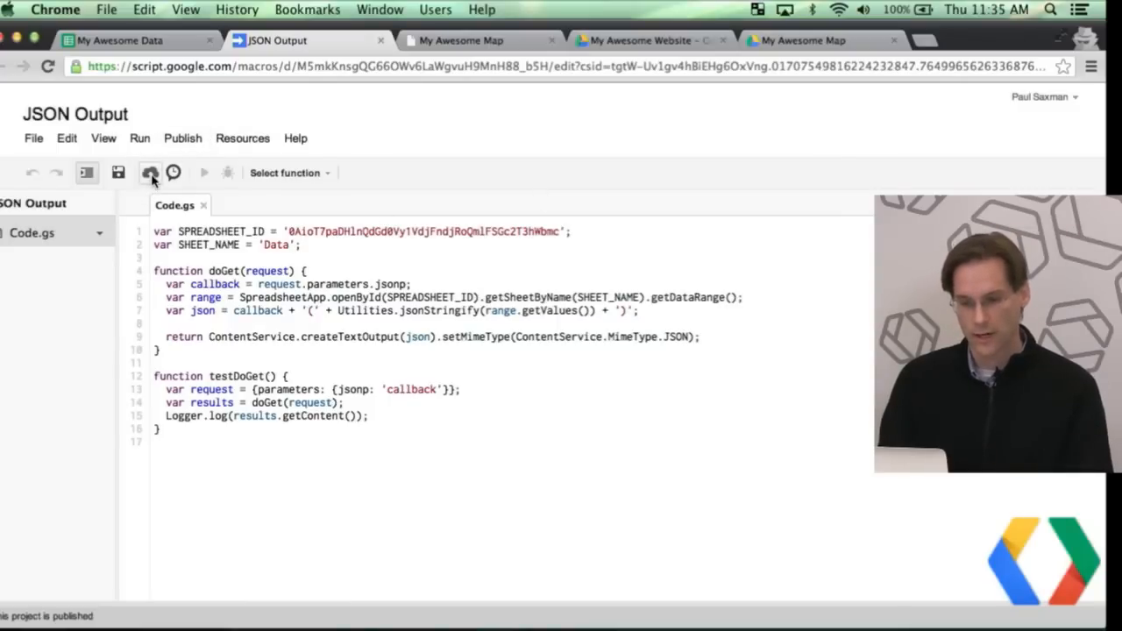
{"action": "mouse_move", "coordinate": [151, 173]}
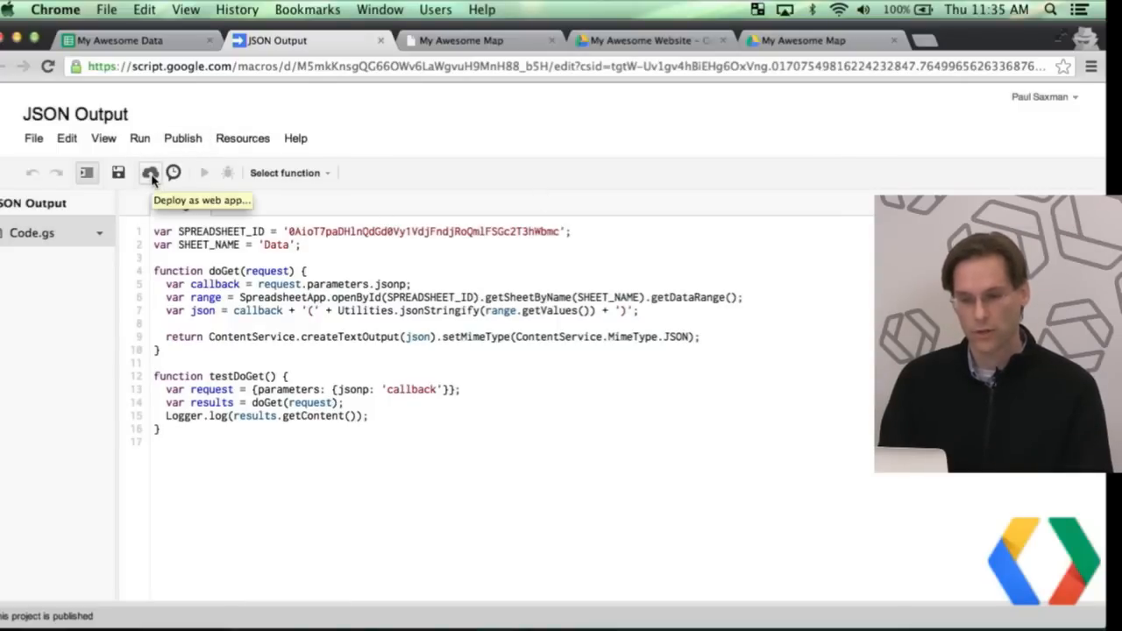
{"action": "left_click", "coordinate": [182, 137]}
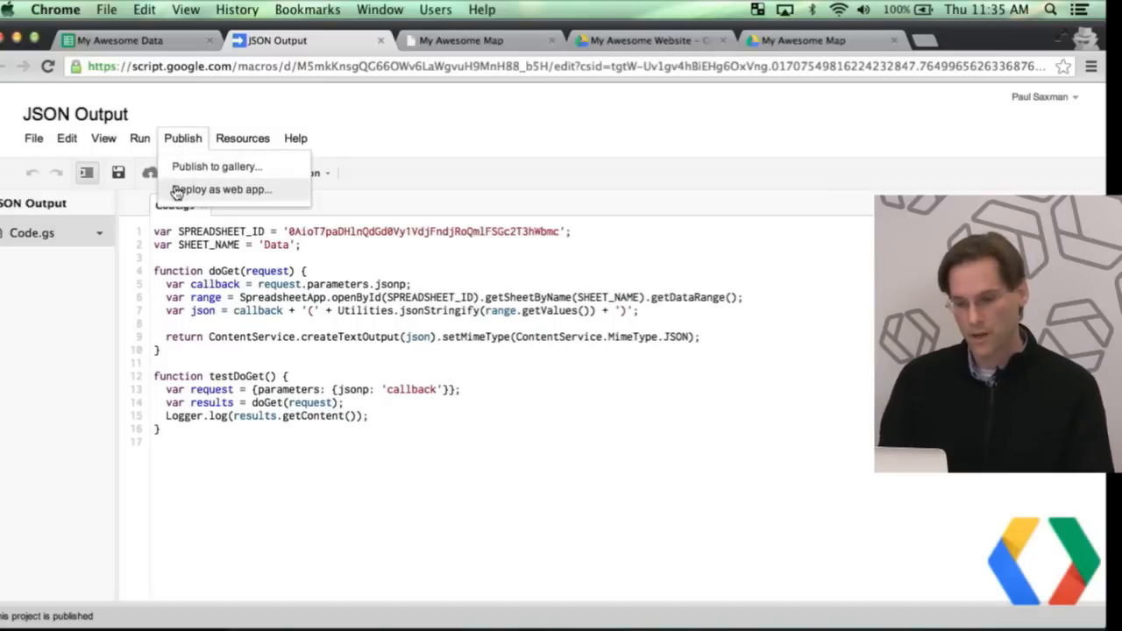
{"action": "left_click", "coordinate": [221, 189]}
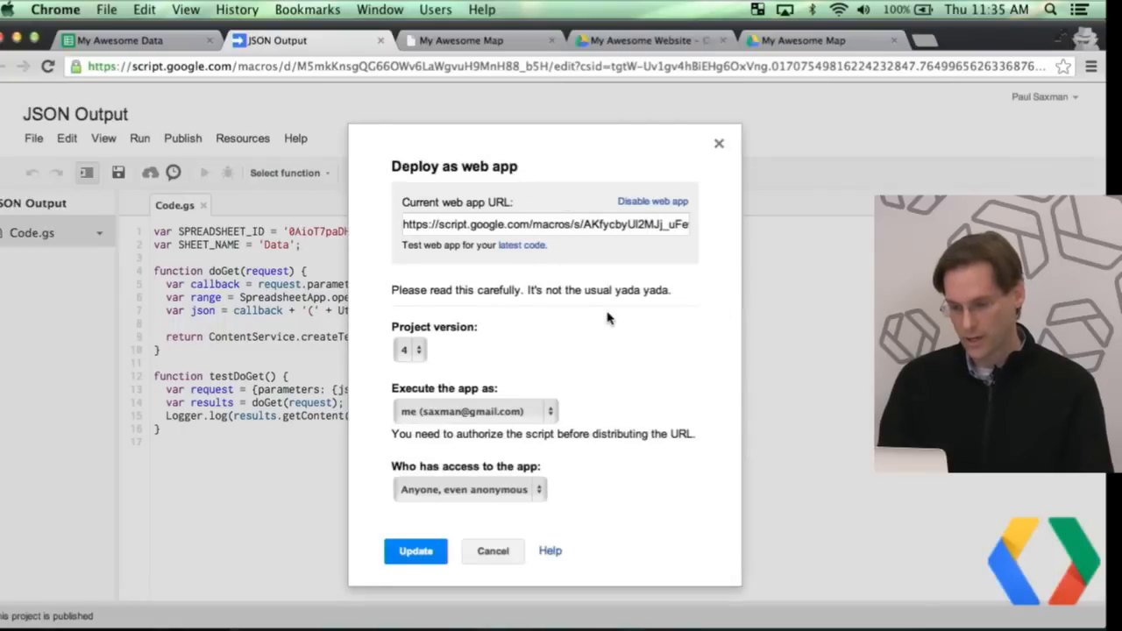
{"action": "mouse_move", "coordinate": [430, 312]}
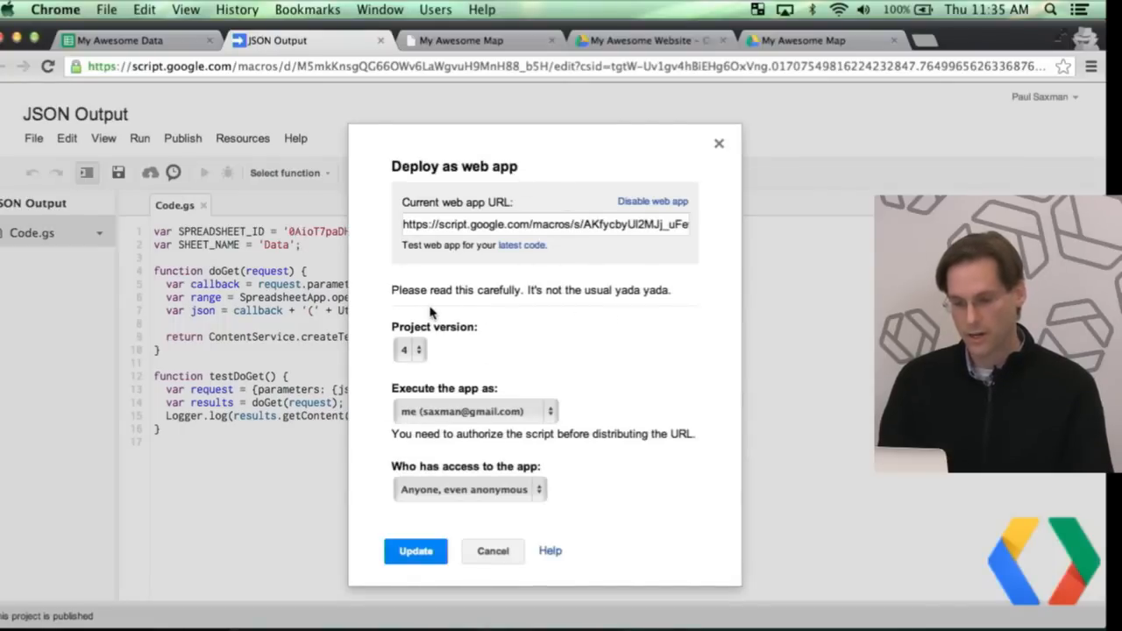
{"action": "left_click", "coordinate": [407, 349]}
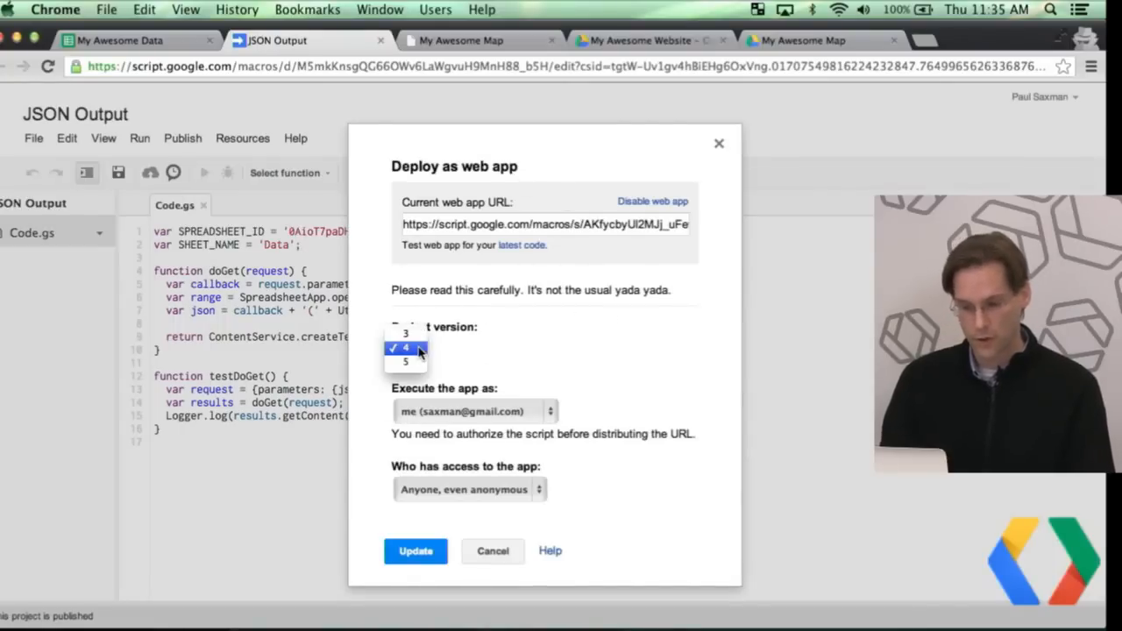
{"action": "left_click", "coordinate": [407, 347]}
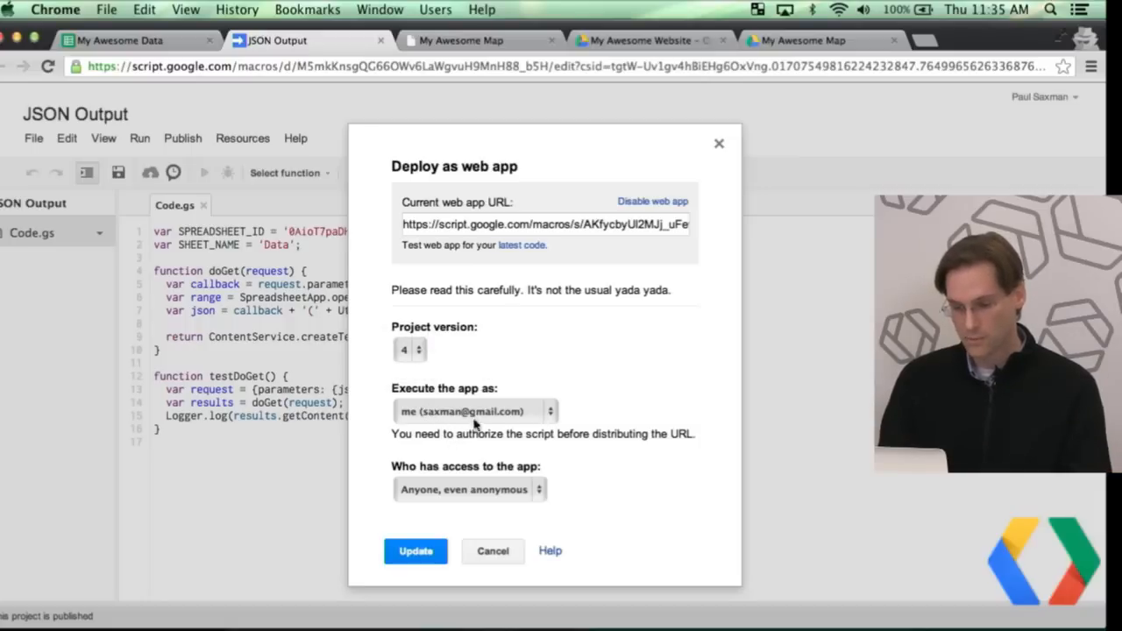
{"action": "left_click", "coordinate": [470, 489]}
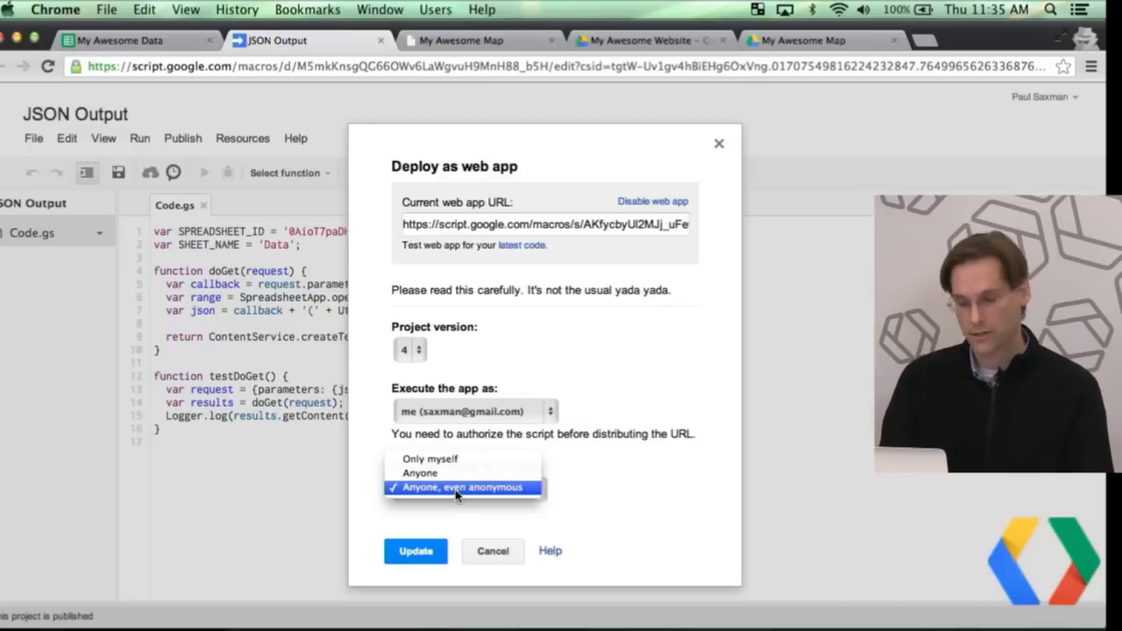
{"action": "left_click", "coordinate": [461, 487]}
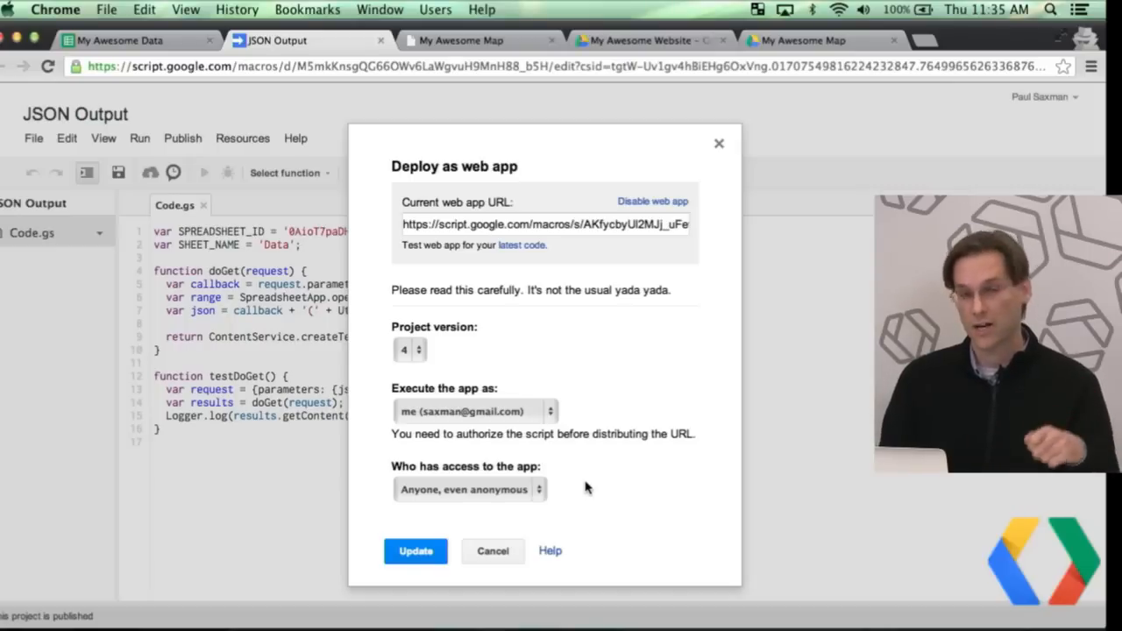
{"action": "left_click", "coordinate": [491, 551]}
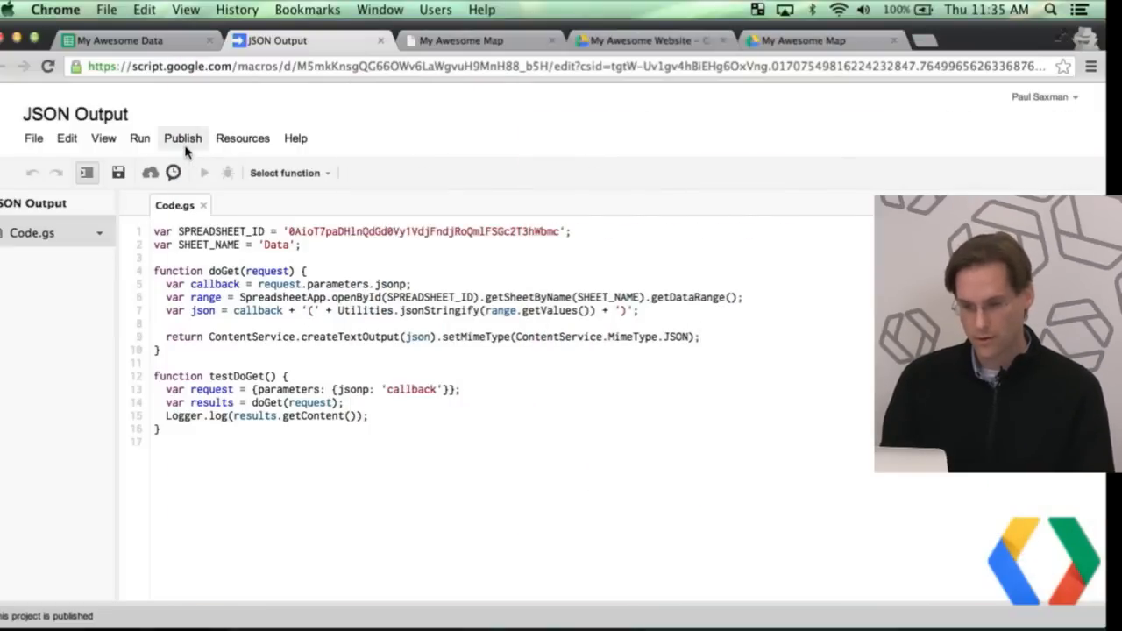
Test the deployed web app's latest code for JSONP city data and select its current URL
{"action": "left_click", "coordinate": [182, 136]}
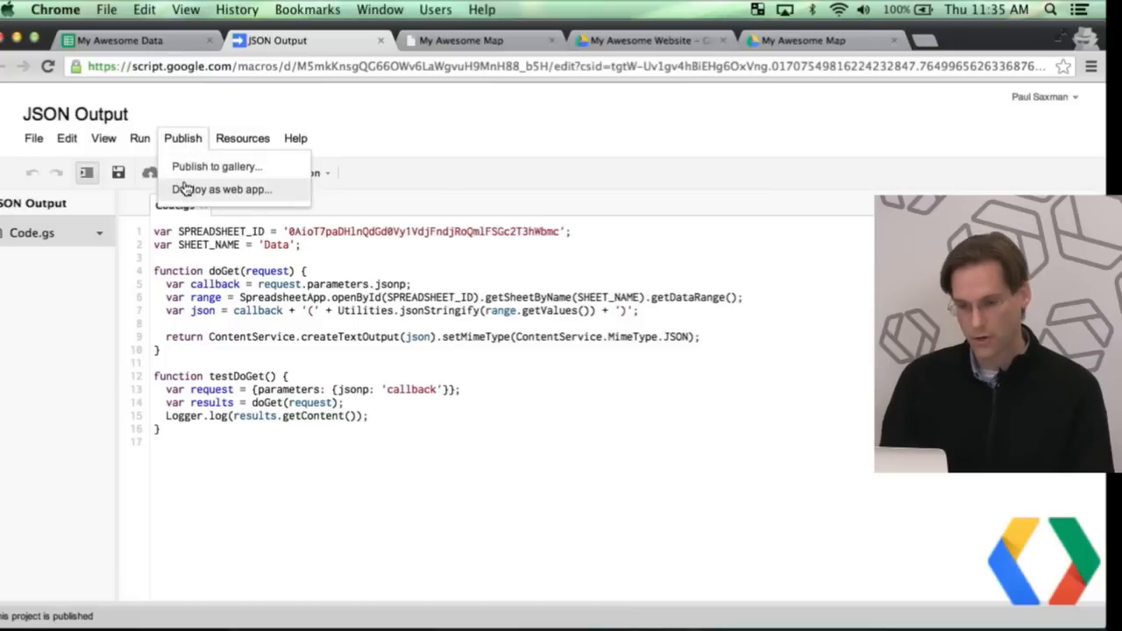
{"action": "left_click", "coordinate": [220, 189]}
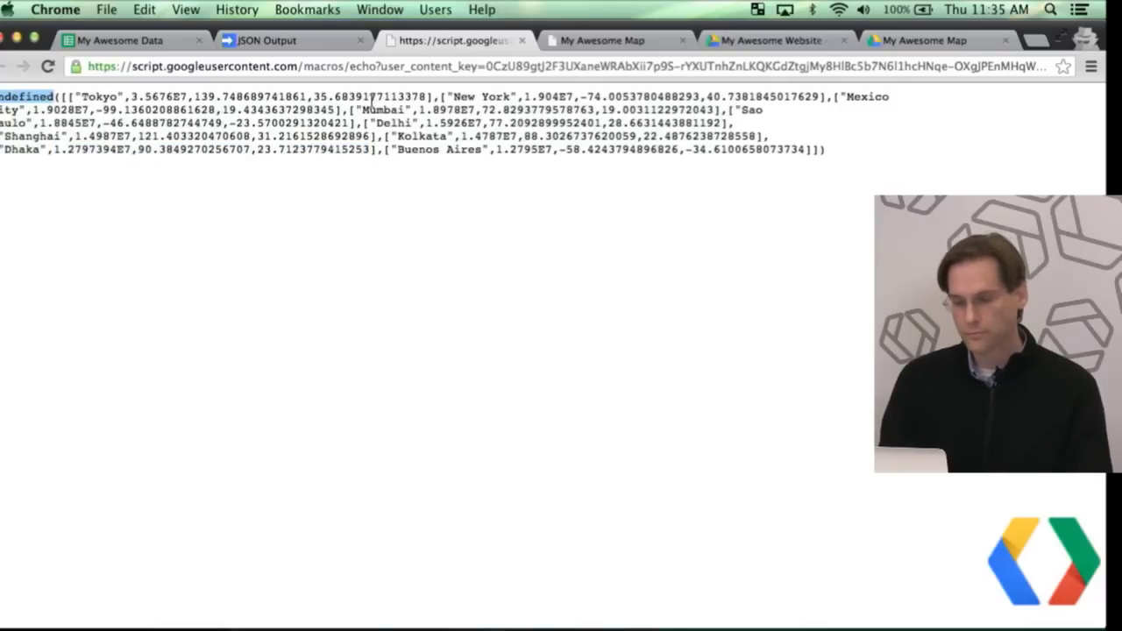
{"action": "mouse_move", "coordinate": [523, 40]}
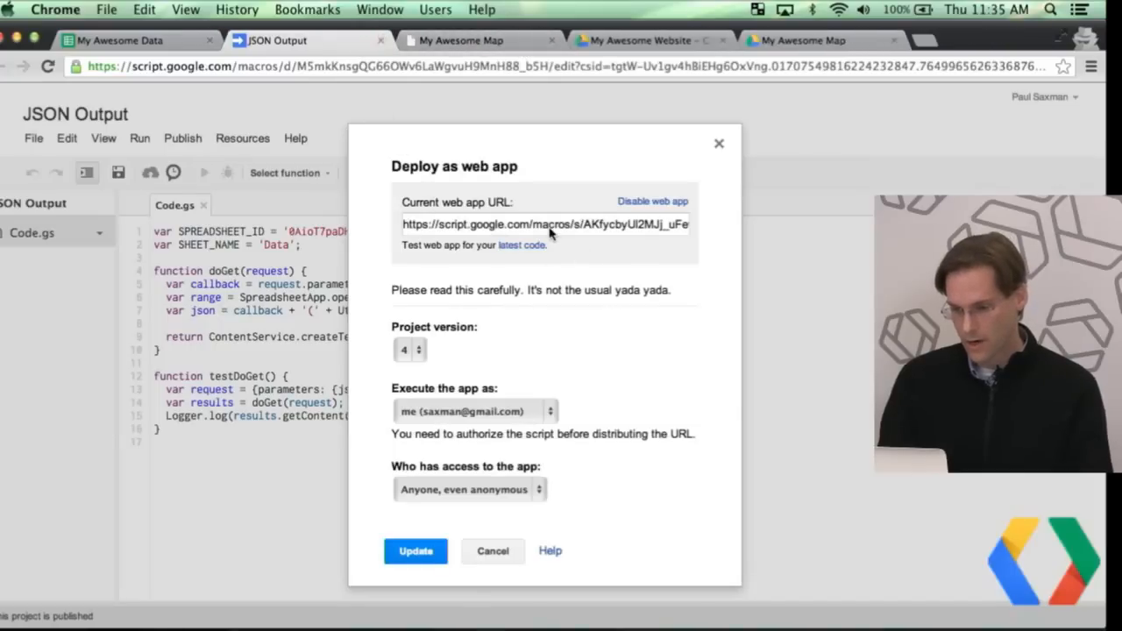
{"action": "left_click", "coordinate": [543, 224]}
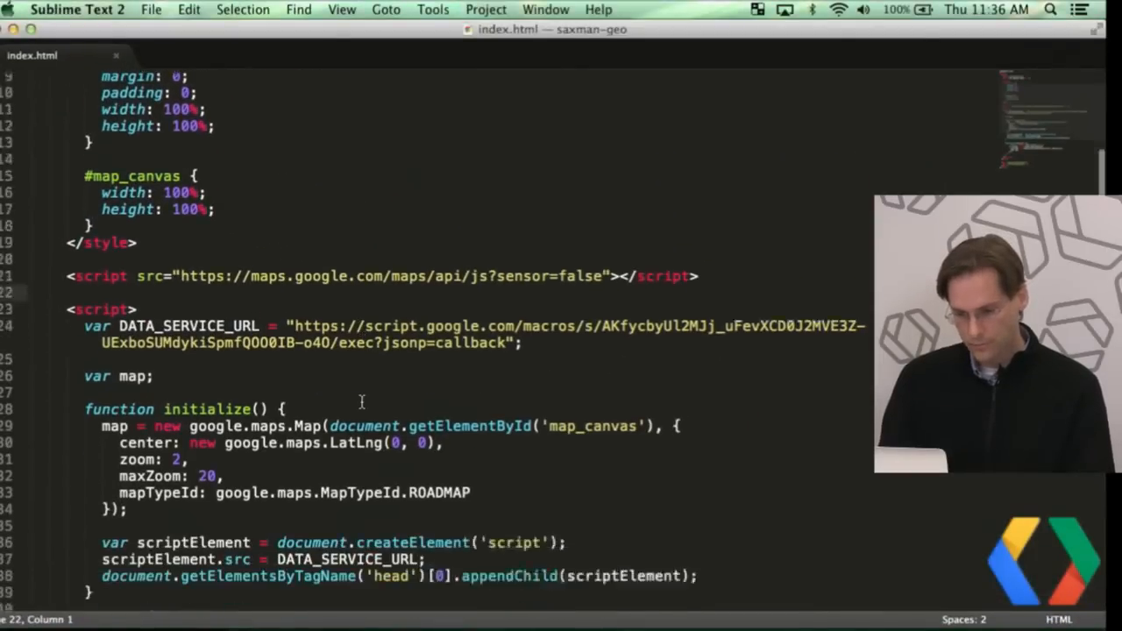
{"action": "scroll", "scroll_direction": "down", "scroll_amount": 3}
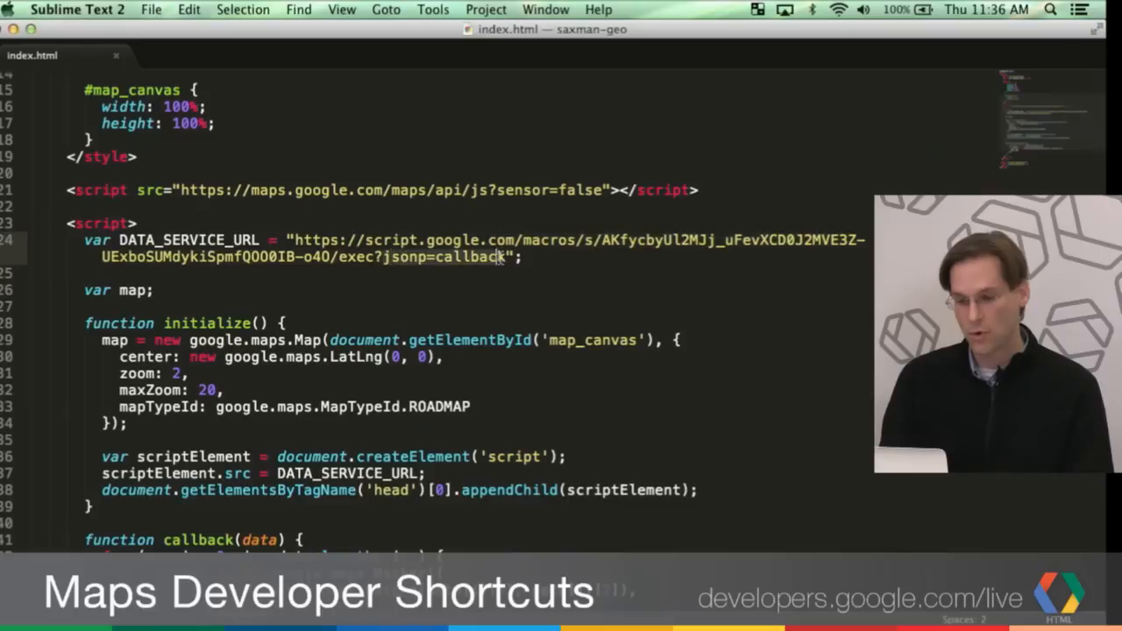
{"action": "mouse_move", "coordinate": [505, 263]}
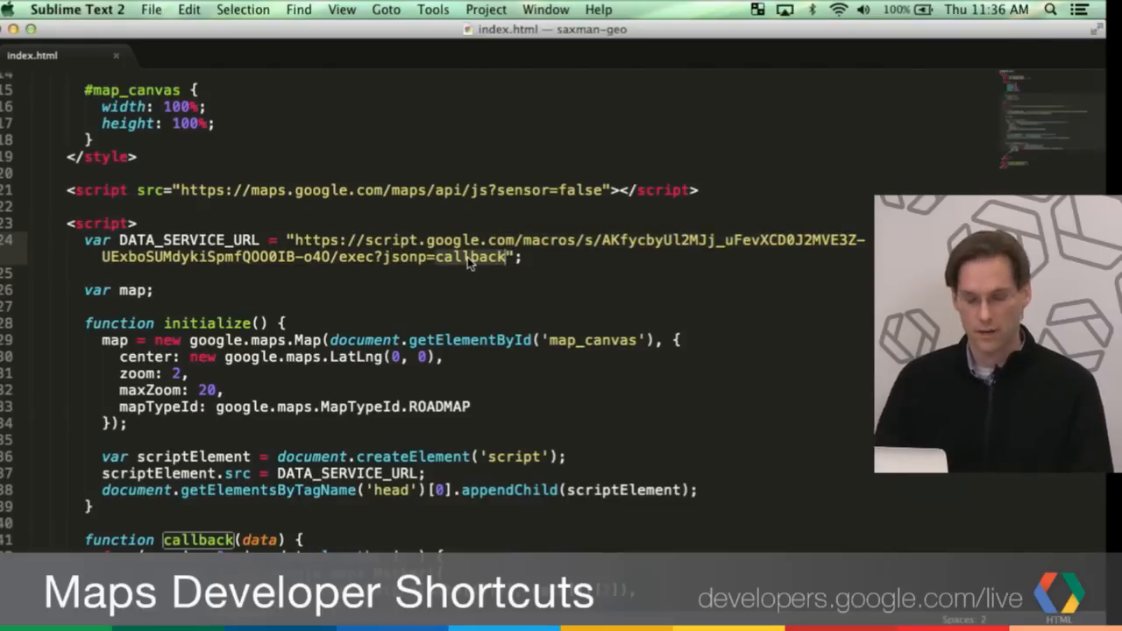
{"action": "mouse_move", "coordinate": [324, 382]}
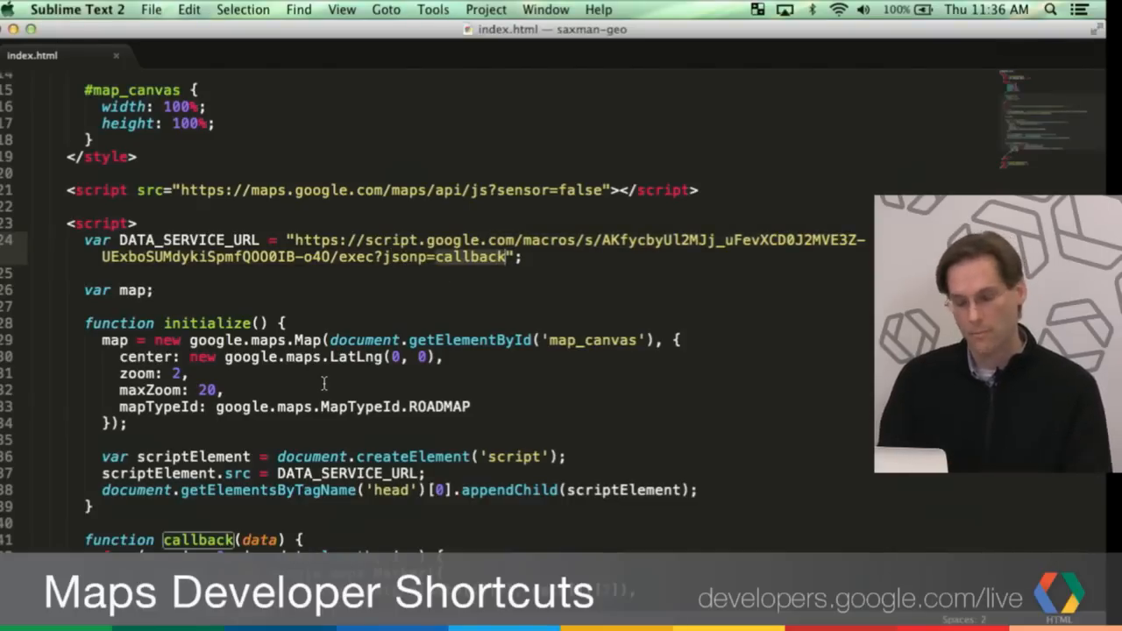
{"action": "scroll", "scroll_direction": "down", "scroll_amount": 3}
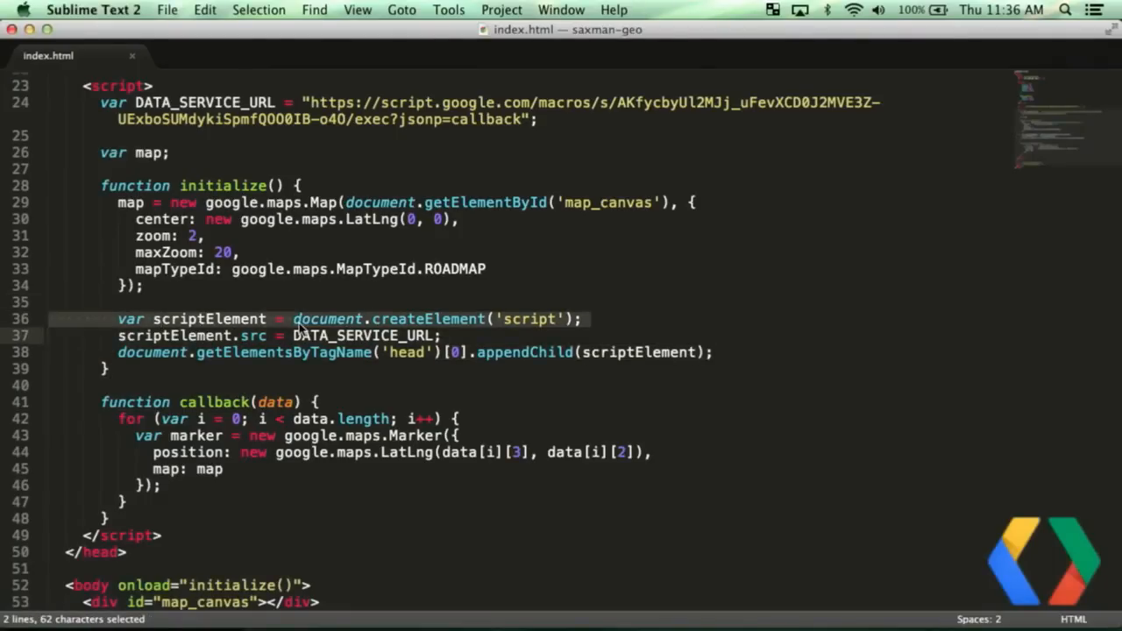
{"action": "left_click", "coordinate": [305, 335]}
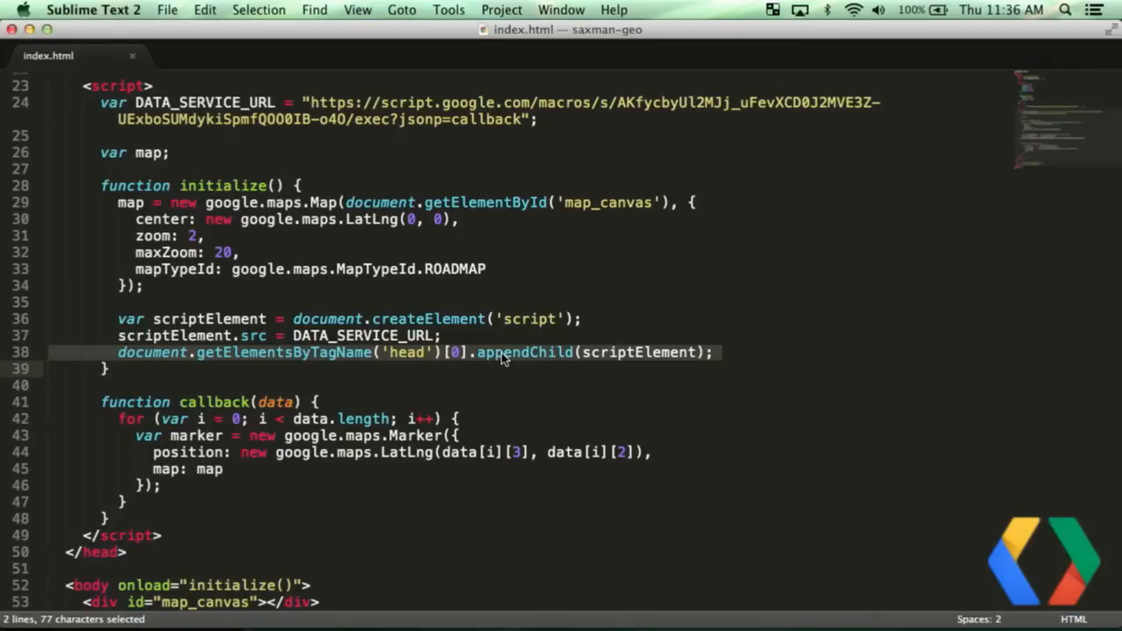
{"action": "mouse_move", "coordinate": [642, 336]}
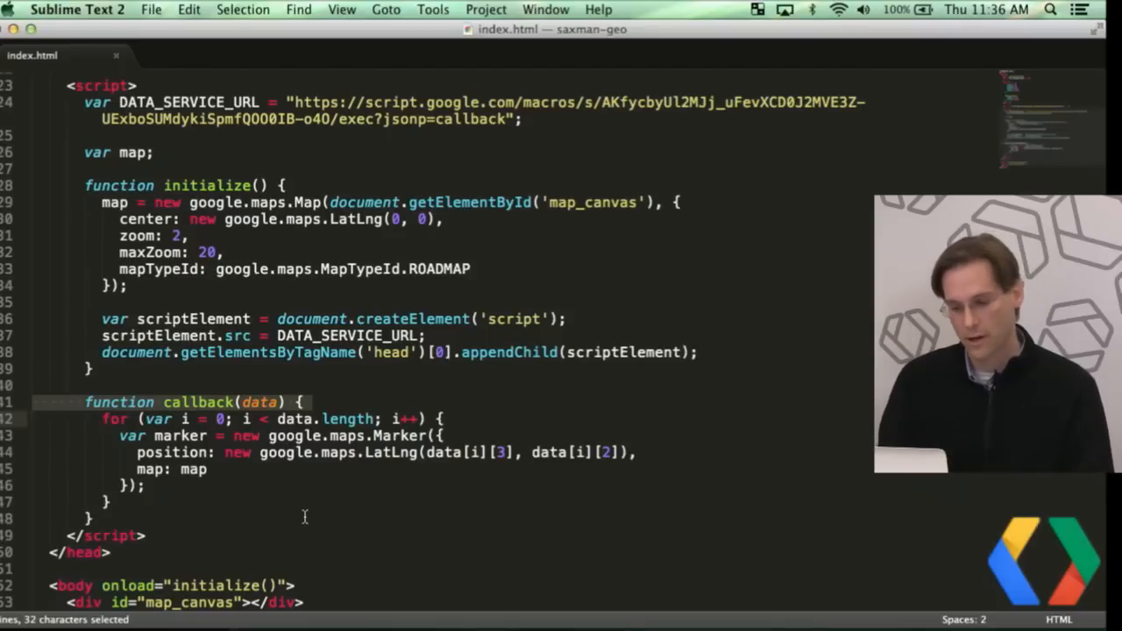
{"action": "mouse_move", "coordinate": [364, 441]}
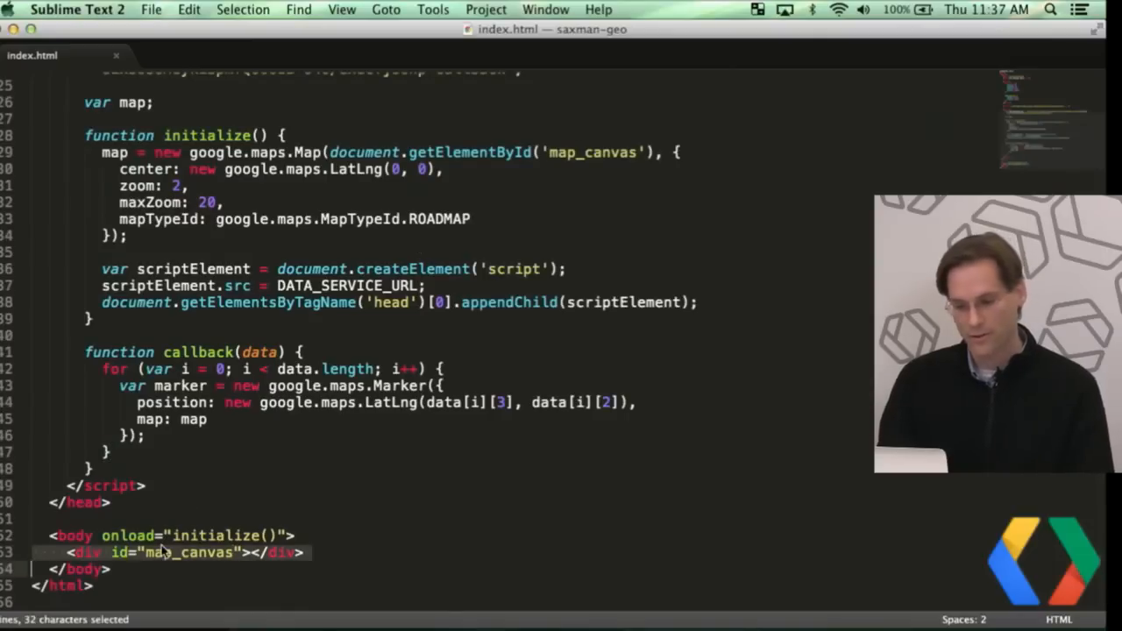
{"action": "scroll", "scroll_direction": "up", "scroll_amount": 3}
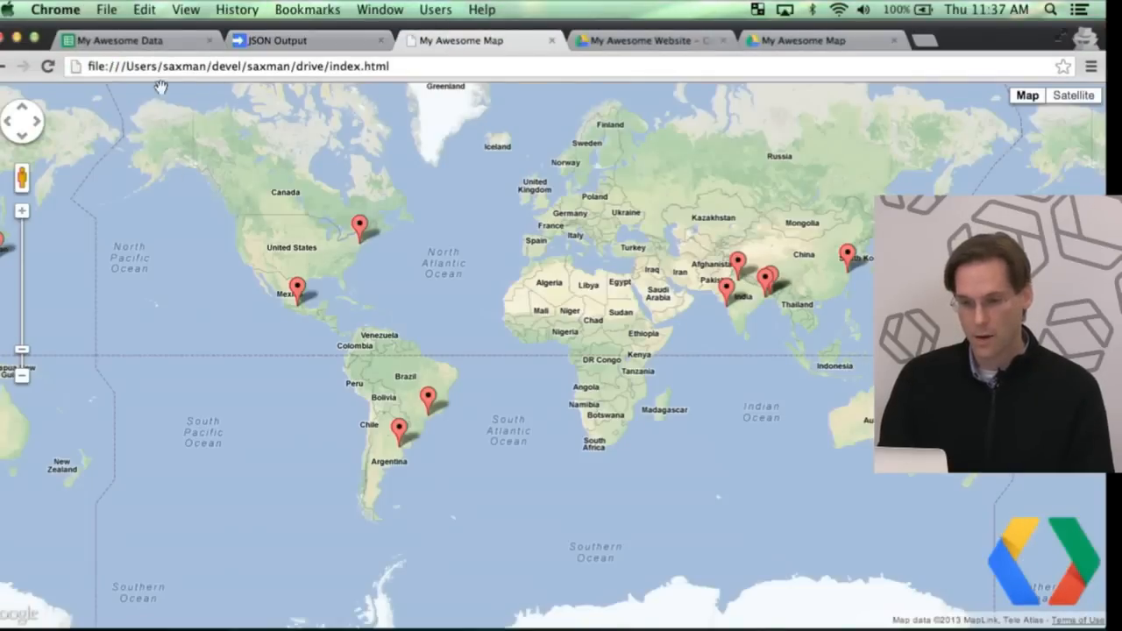
Reload index.html to show city markers, then return to the My Awesome Data sheet
{"action": "left_click", "coordinate": [47, 67]}
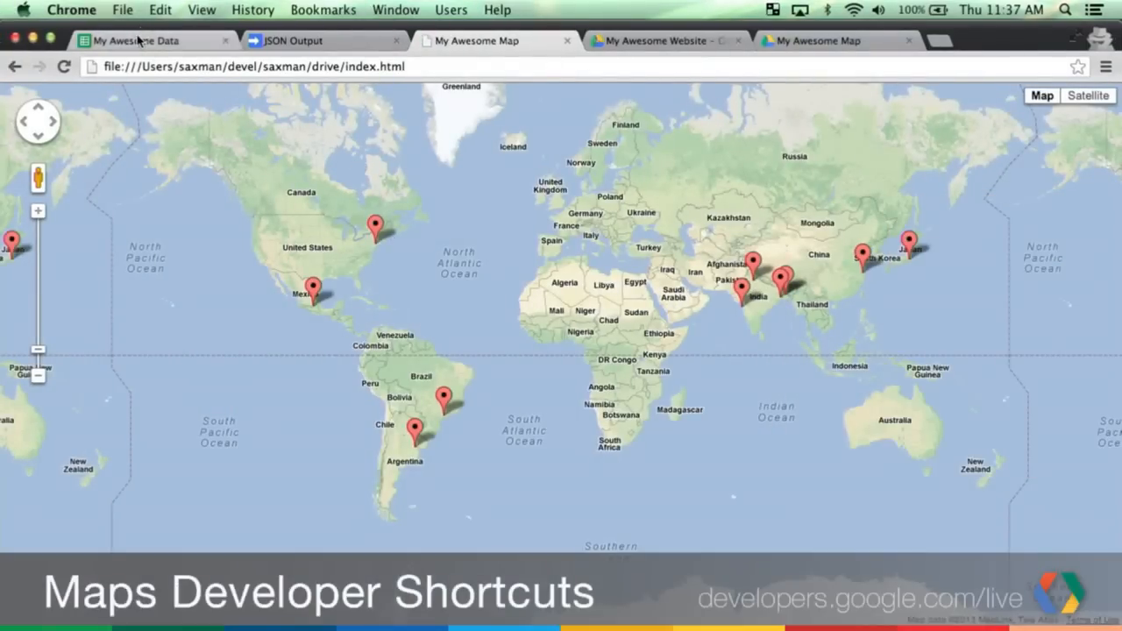
{"action": "left_click", "coordinate": [131, 40]}
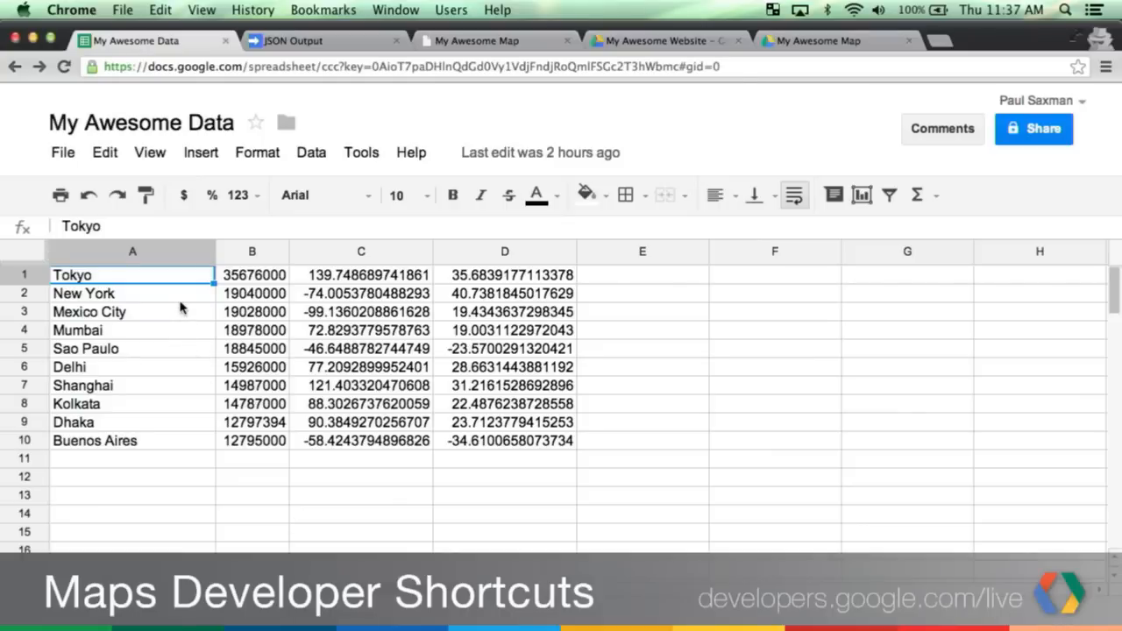
Clear rows New York through Buenos Aires leaving only Tokyo, then return to the map page
{"action": "left_click", "coordinate": [134, 295]}
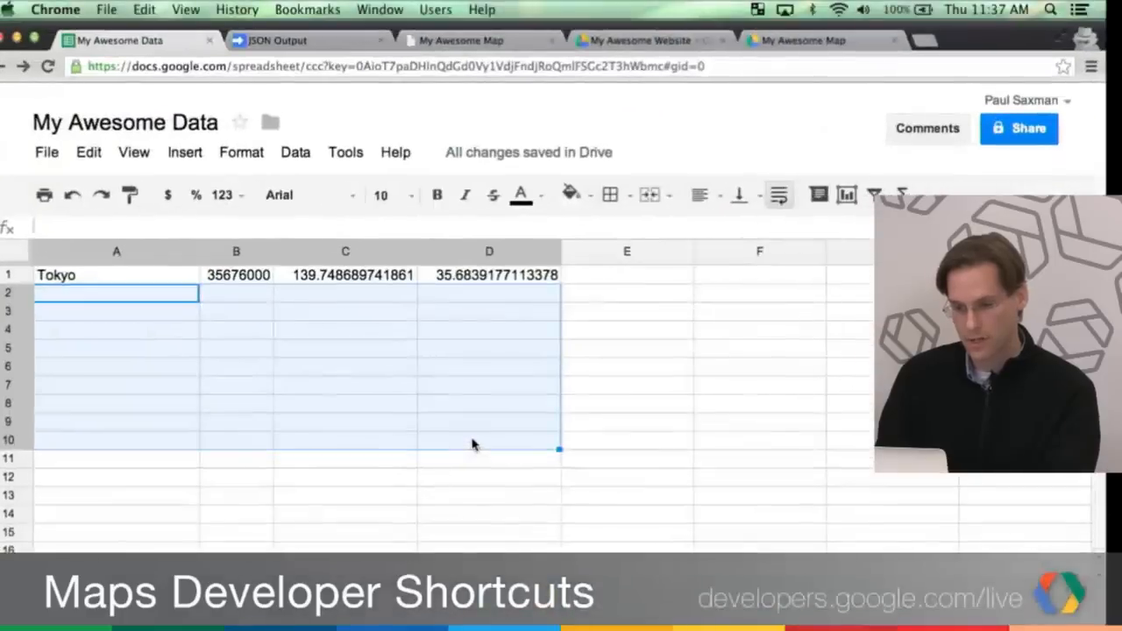
{"action": "left_click", "coordinate": [281, 40]}
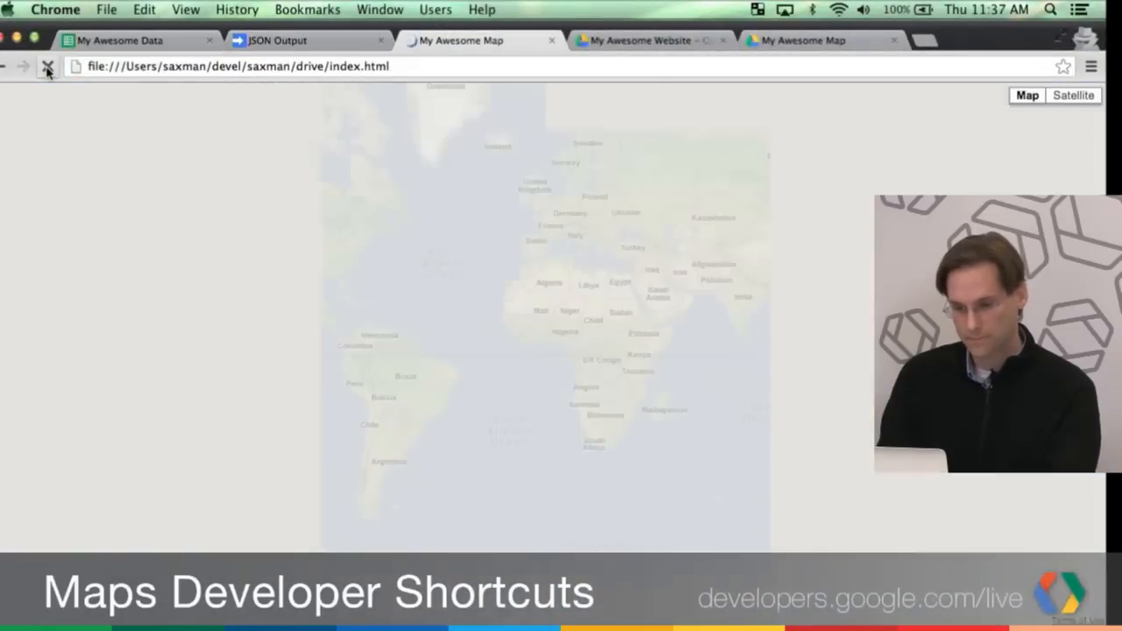
Reload the My Awesome Map page so the cleared cities' markers disappear
{"action": "left_click", "coordinate": [47, 67]}
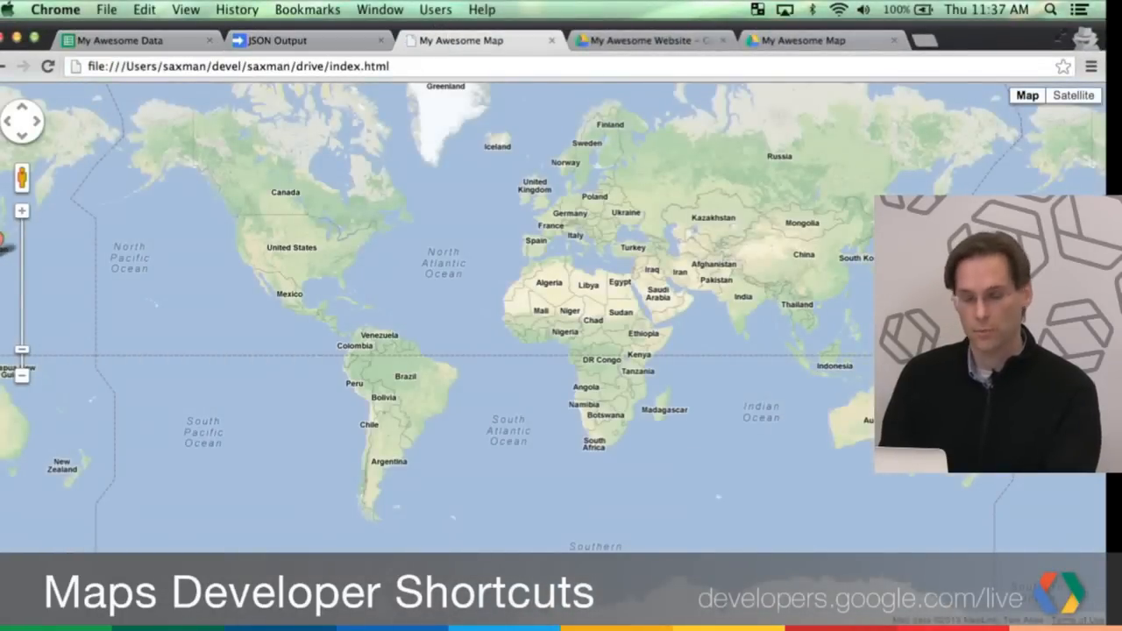